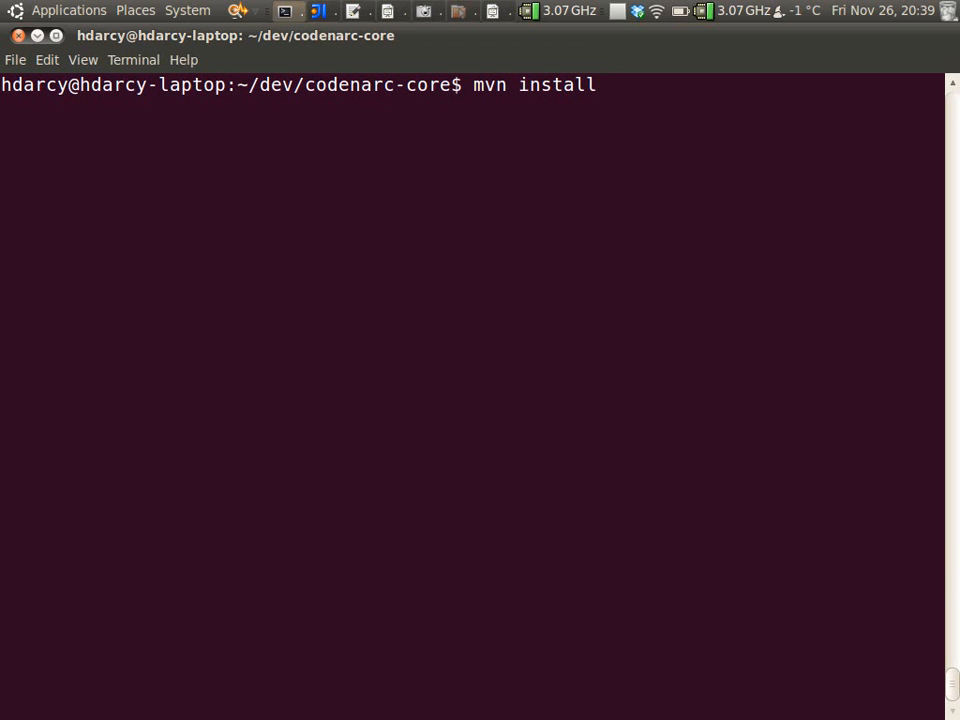
Clear the terminal and run 'groovy codenarc.groovy create-rule'
key("Return")
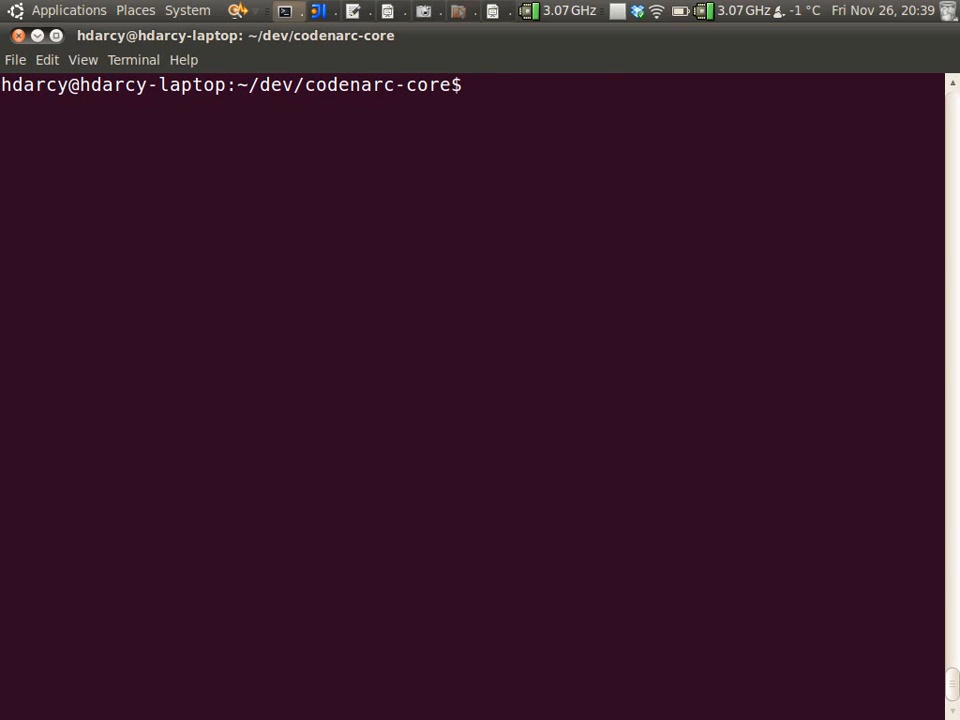
type("gr")
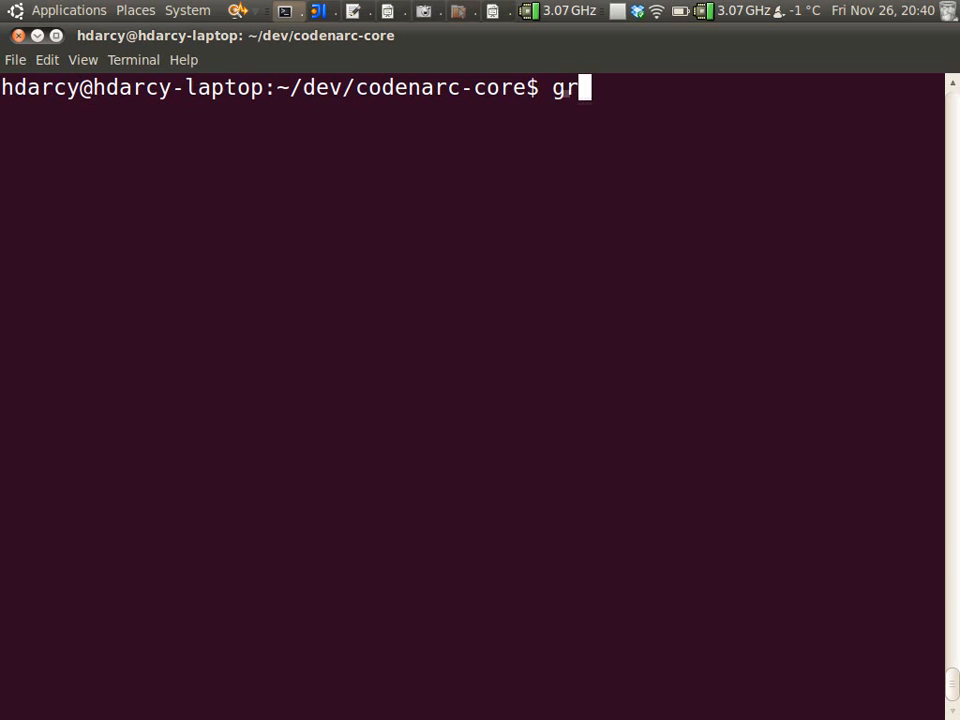
type("oovy codenarc.groovy")
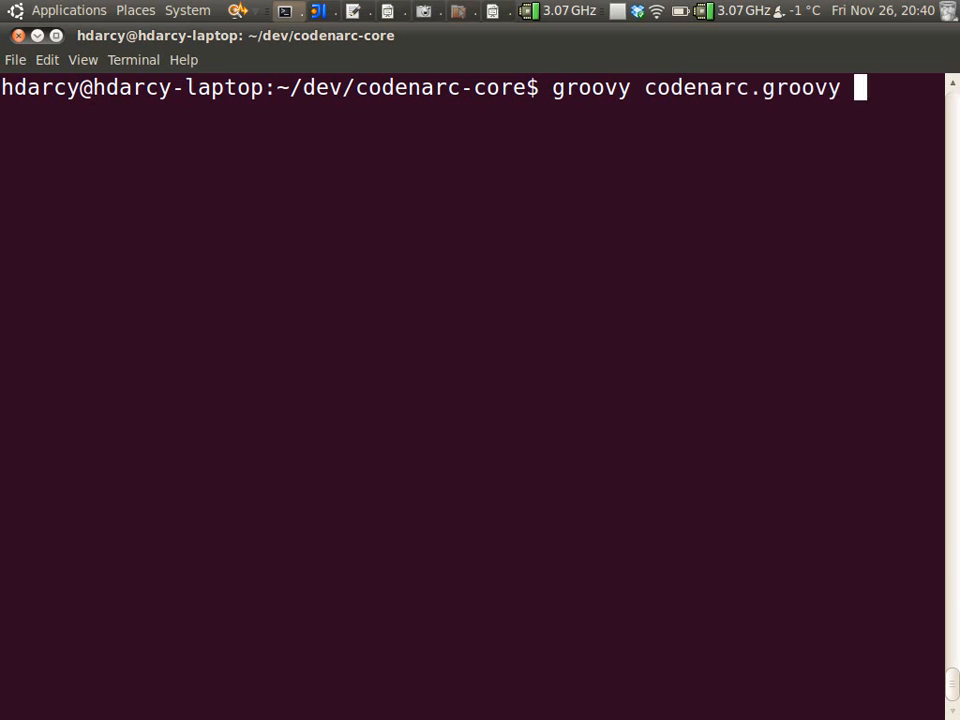
type("cr")
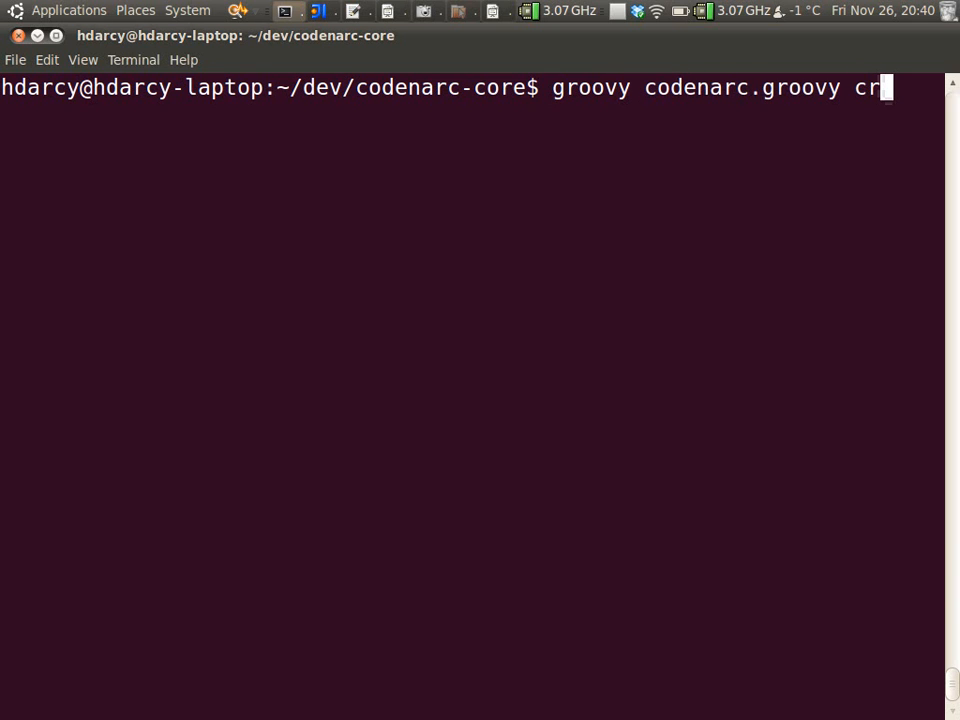
type("eate-rule")
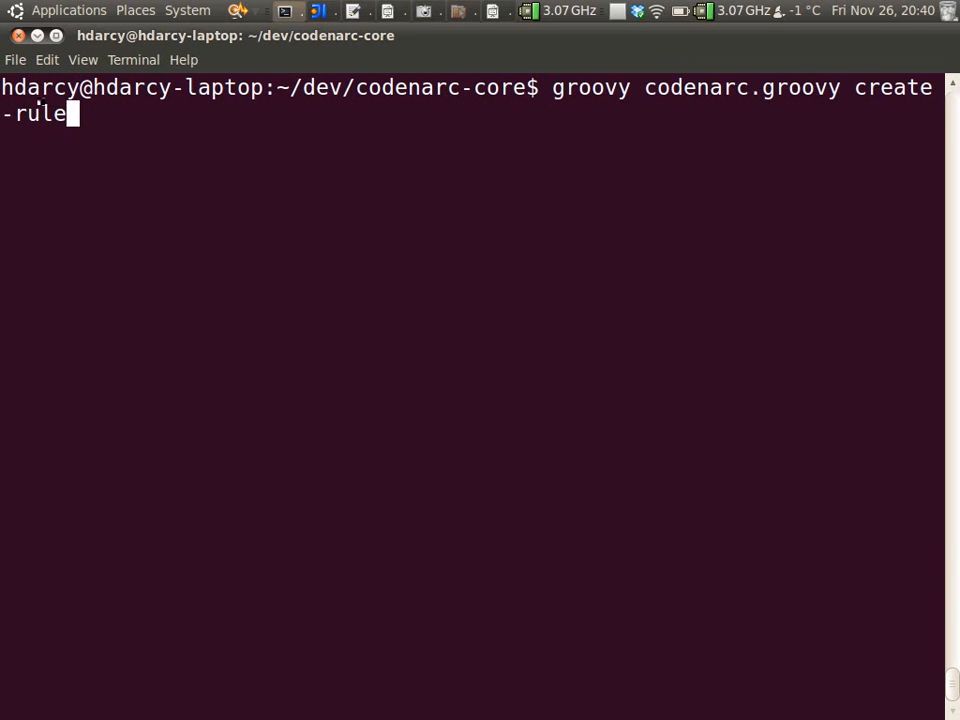
Answer the prompts: author Hamlet D'Arcy, rule AvoidPrintStackTrace, category exceptions, description about using a logger
type("Hamlet")
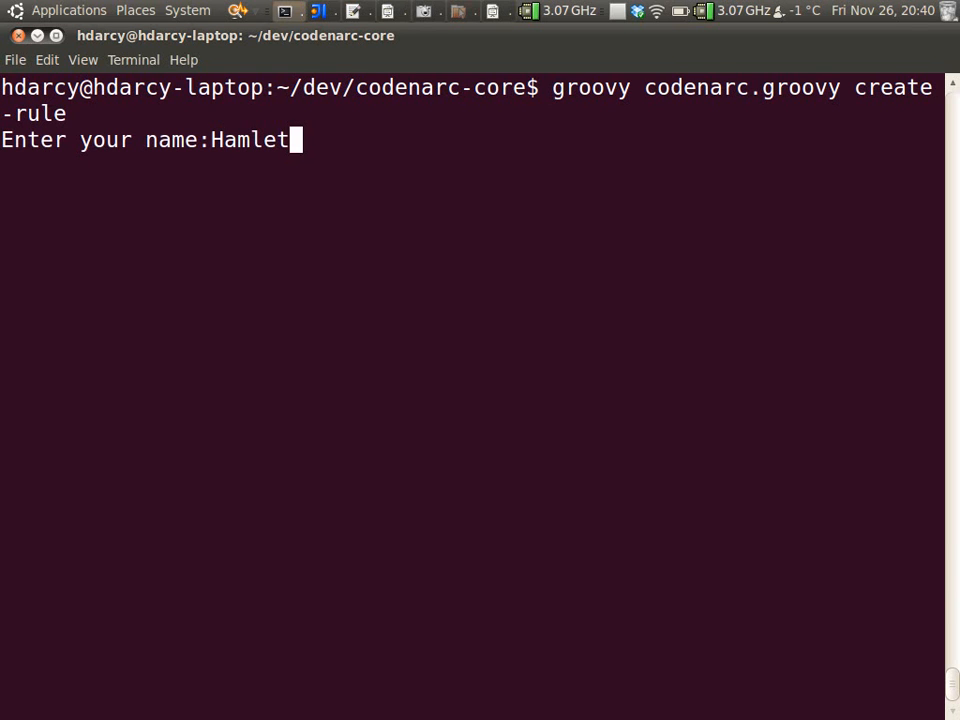
type("D'Arcy")
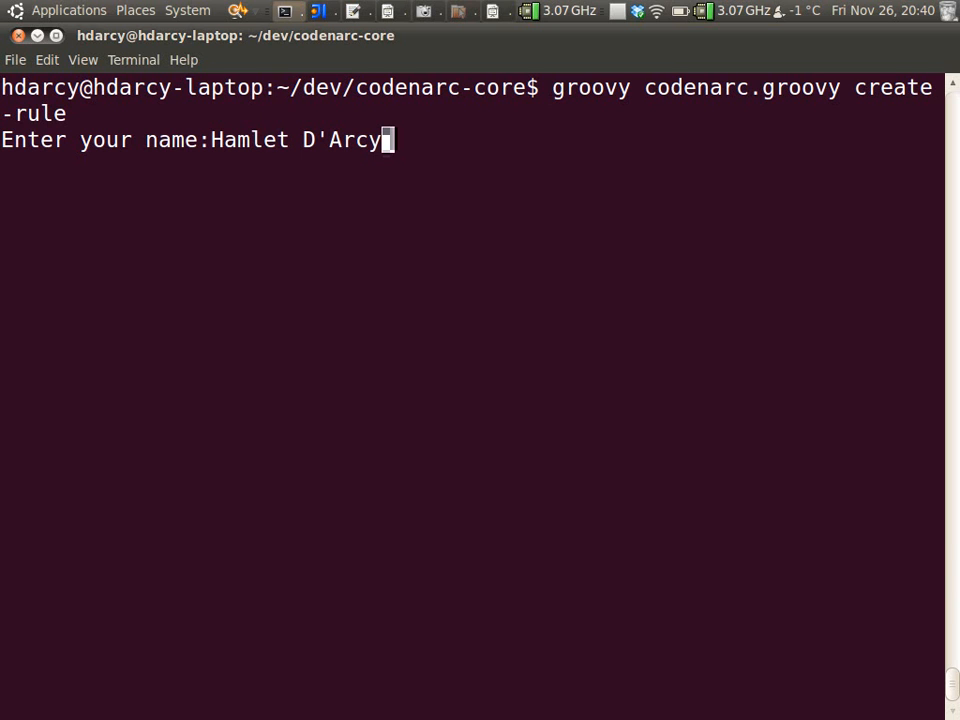
type("Avoid")
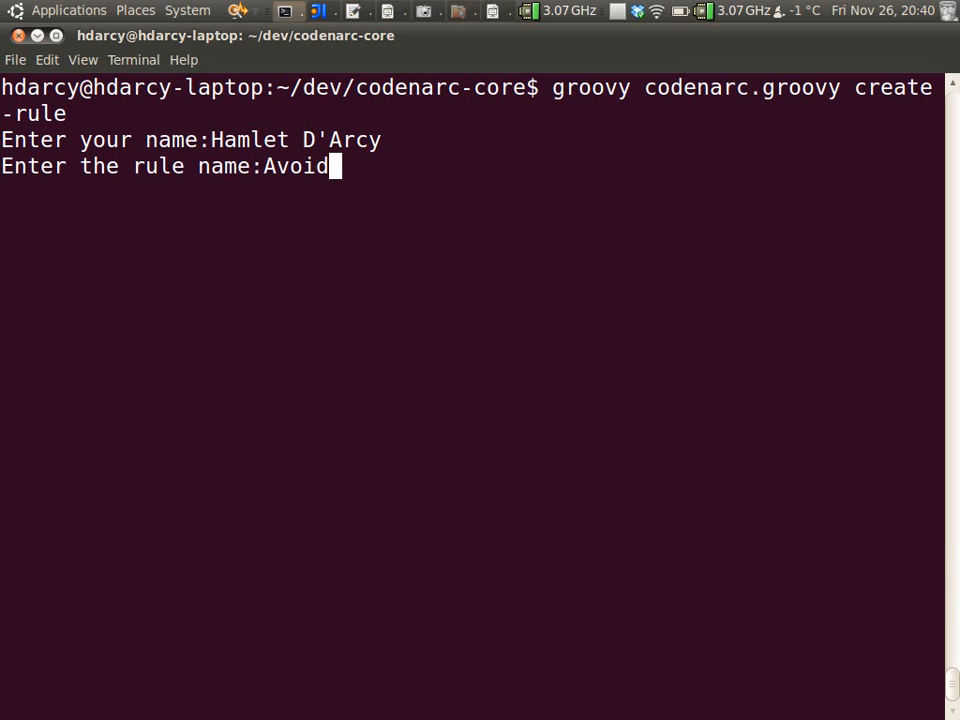
type("PrintStackTrace")
type("exc")
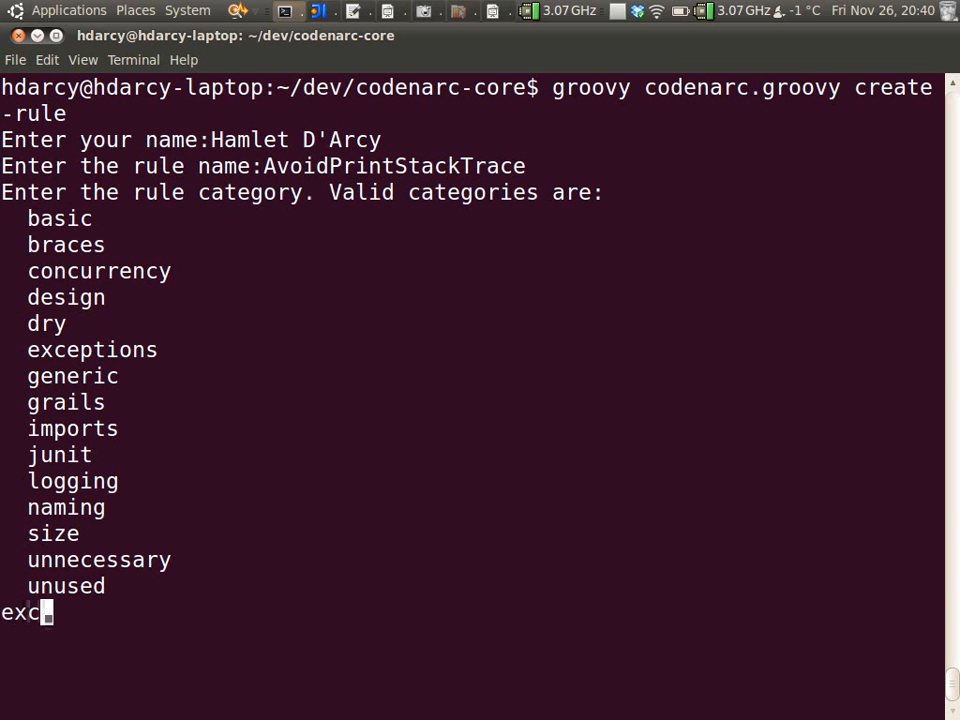
type("eptions")
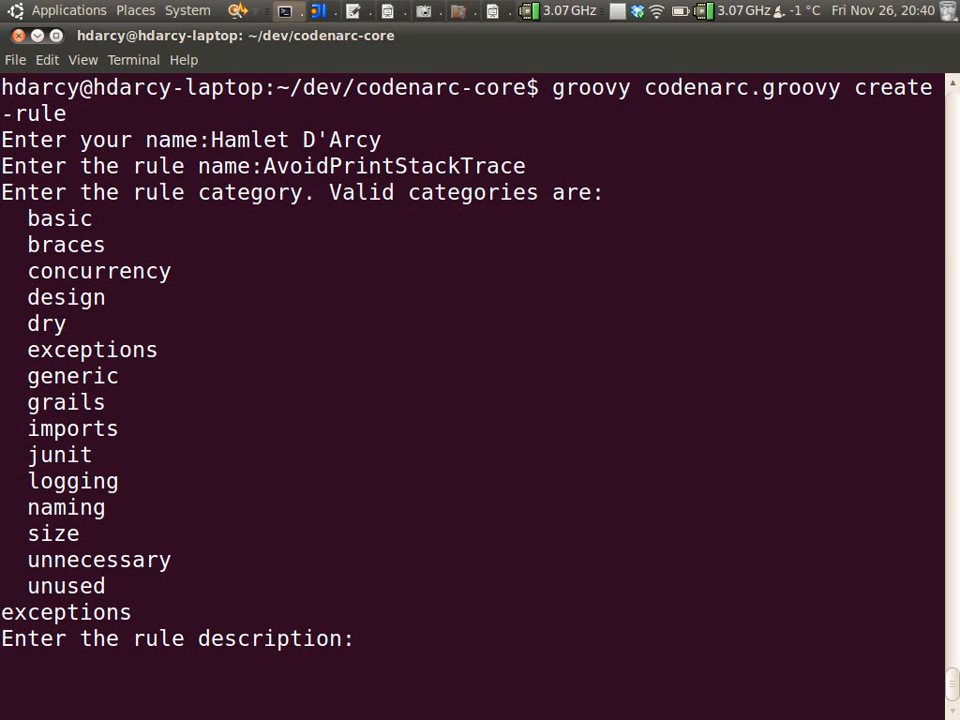
type("Avoid printStackTrace(). Use")
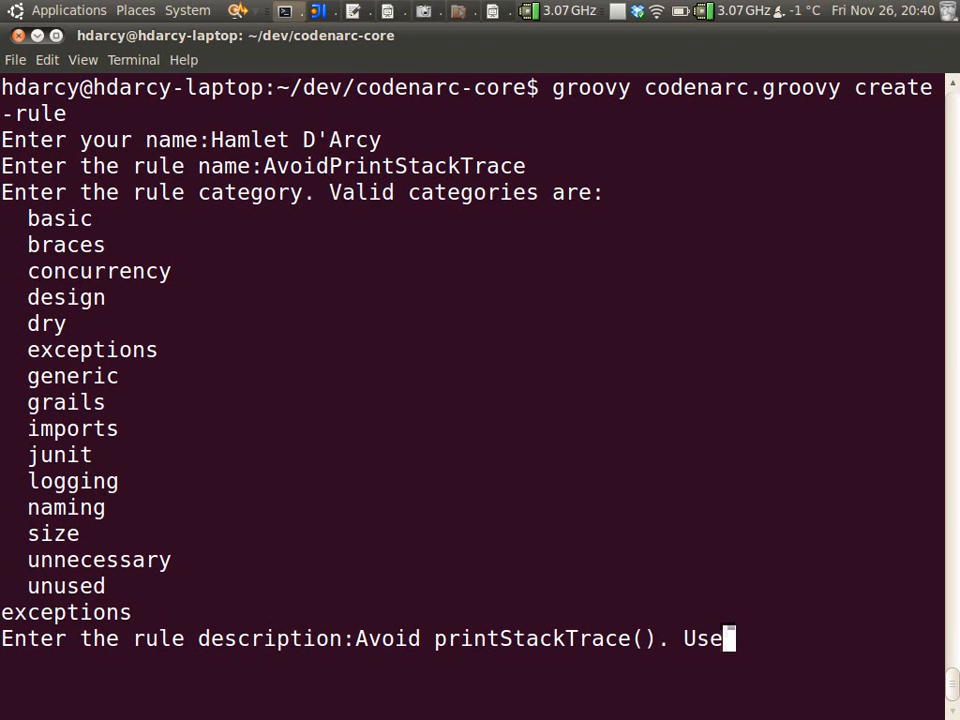
type("a logger.")
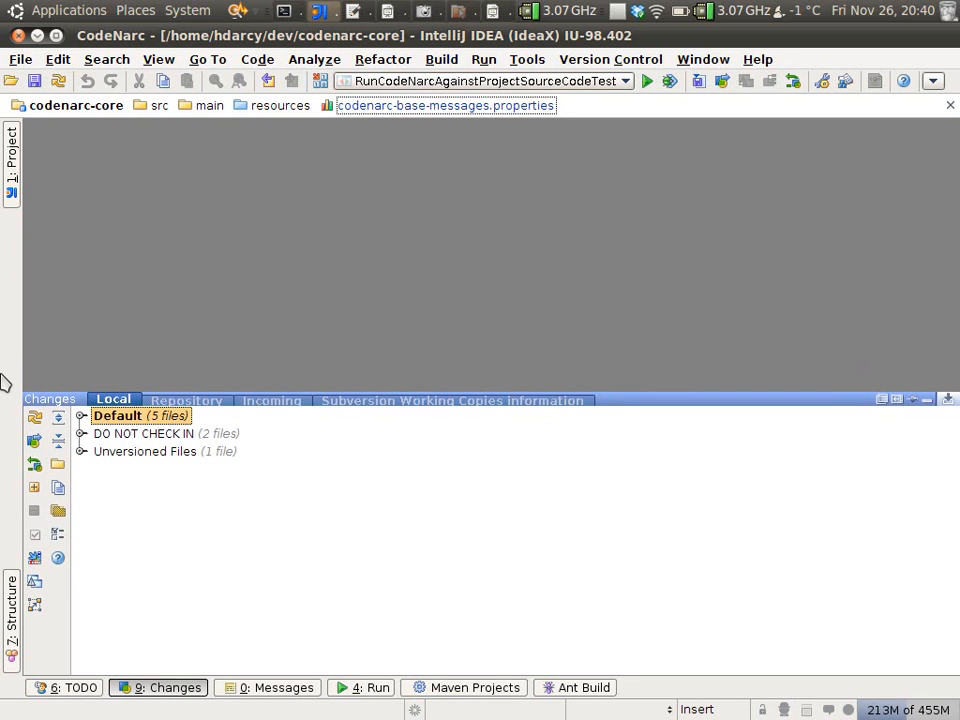
Review the generated files, find the Exceptions entries in codenarc-base-messages.properties, then bring up AvoidPrintStackTraceRuleTest
left_click(82, 414)
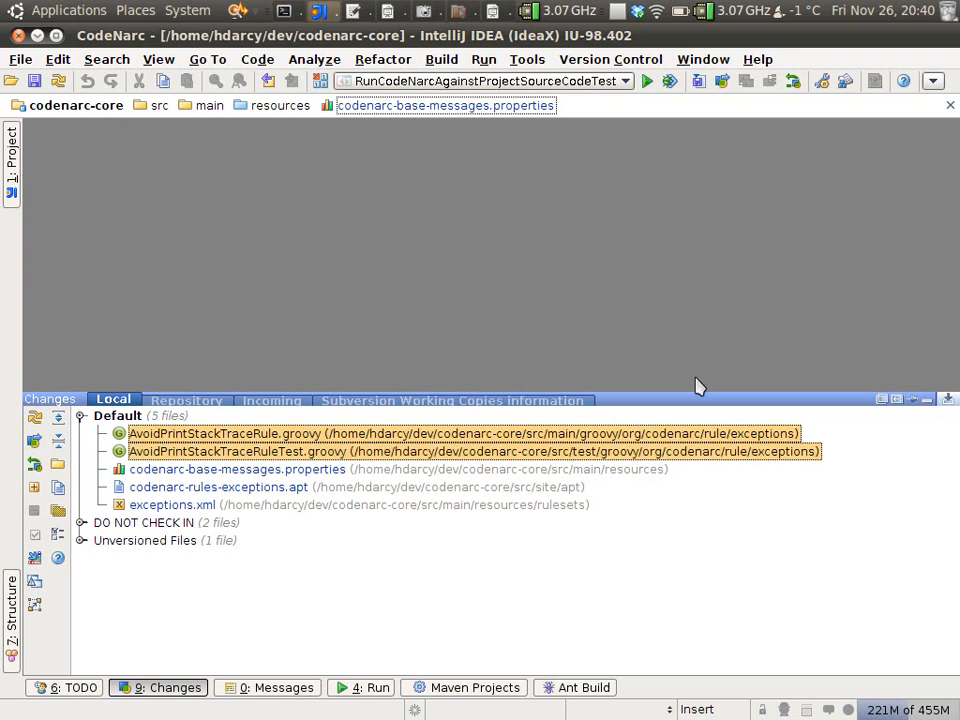
left_click(236, 468)
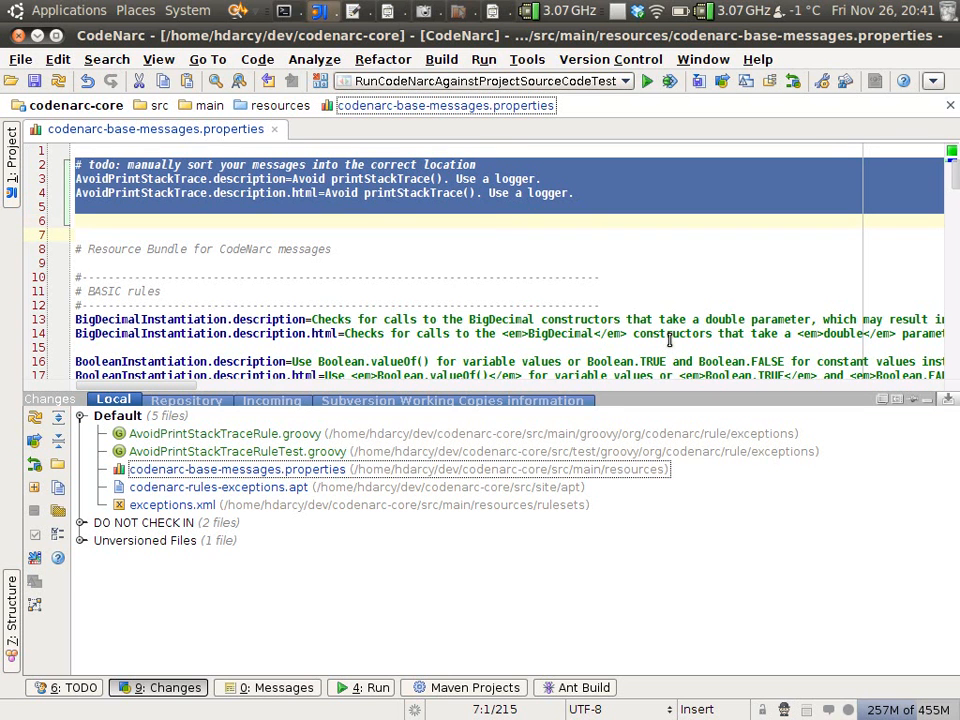
key("ctrl+f")
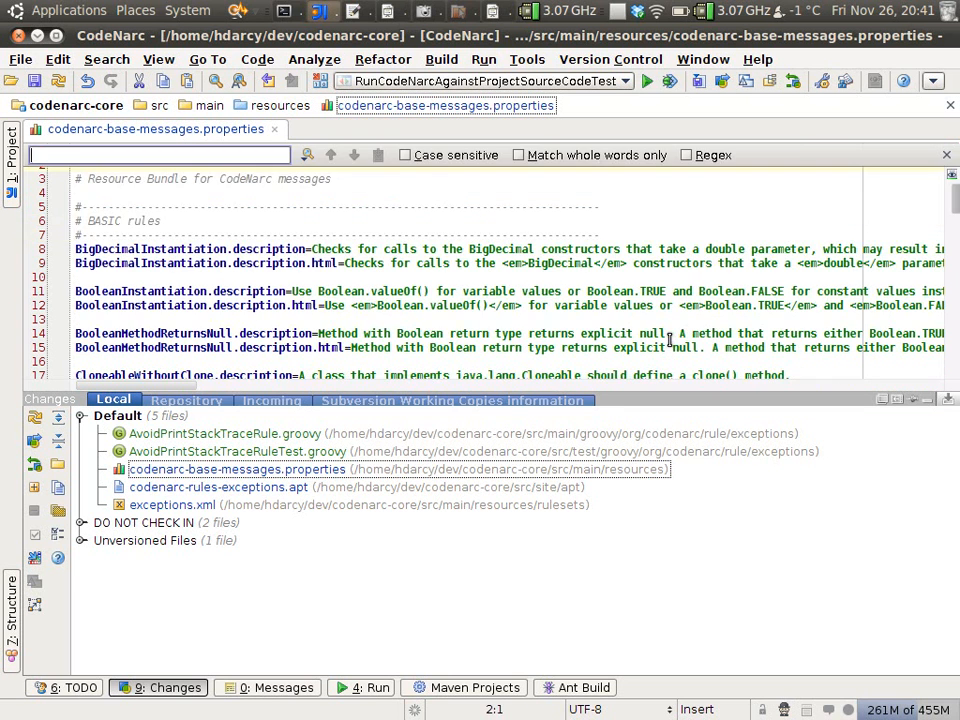
type("Excpeti")
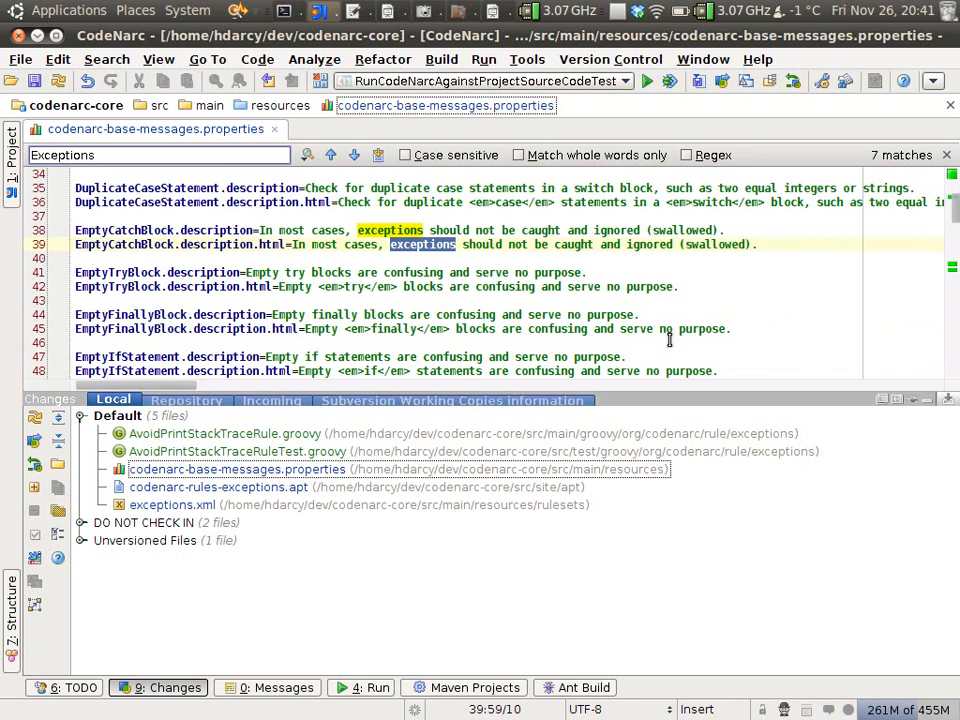
left_click(328, 154)
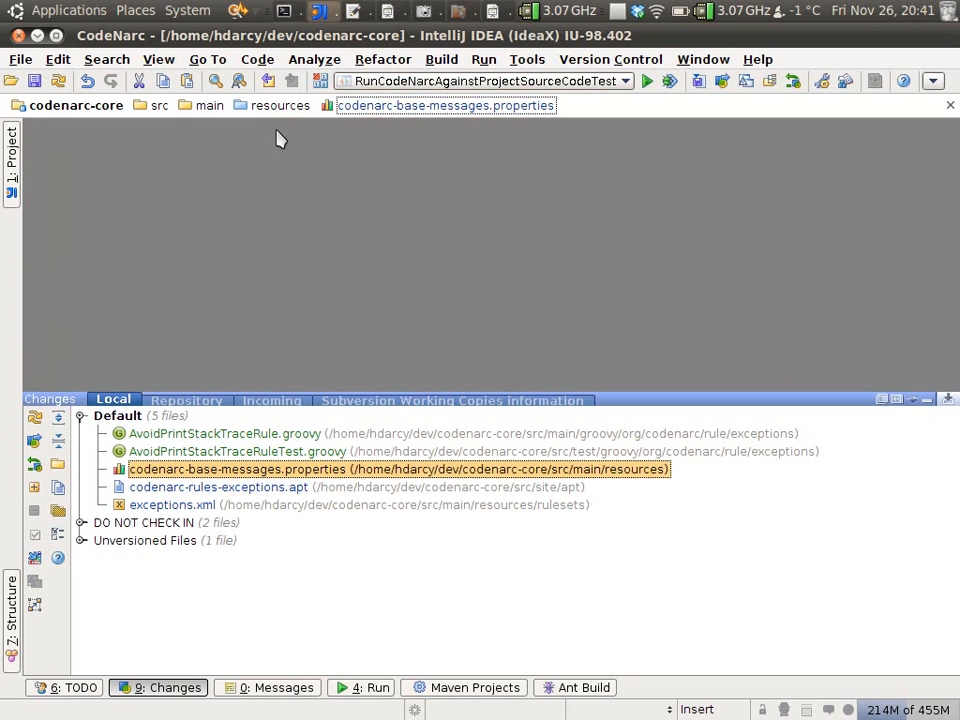
double_click(236, 452)
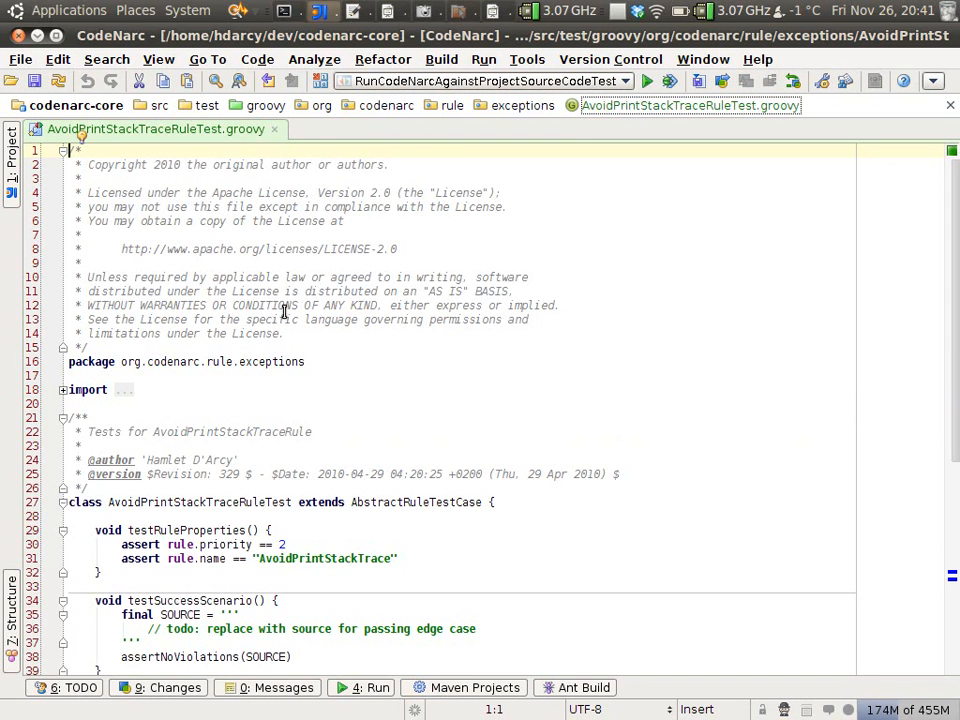
Fill testSuccessScenario's SOURCE with println('..') and printStackTrace(4) and clear the violation test's placeholder
left_click(156, 688)
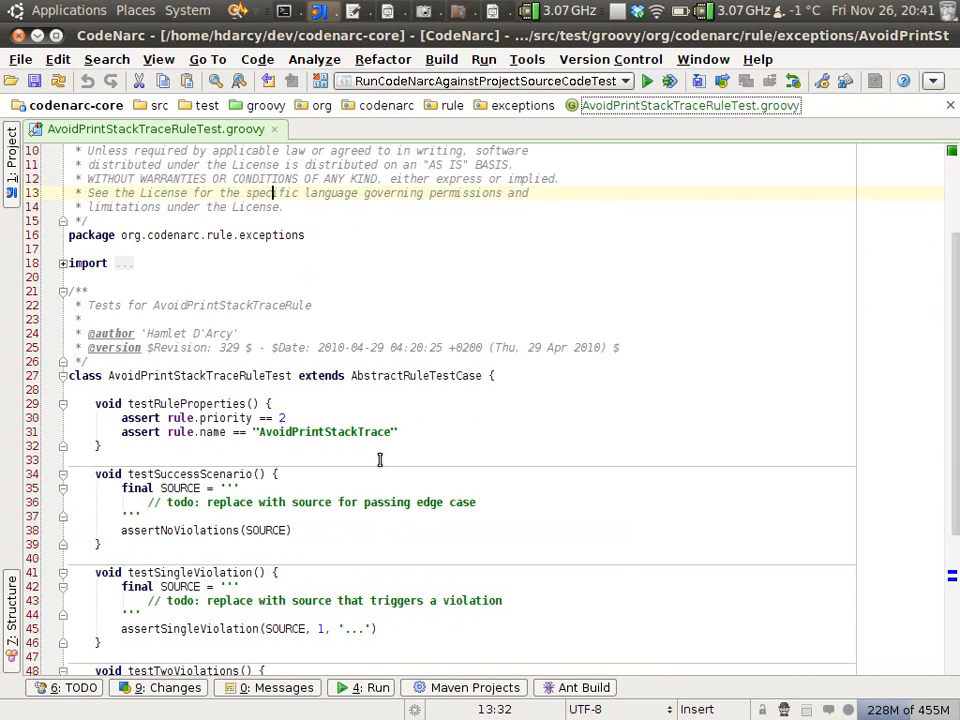
scroll("down", 3)
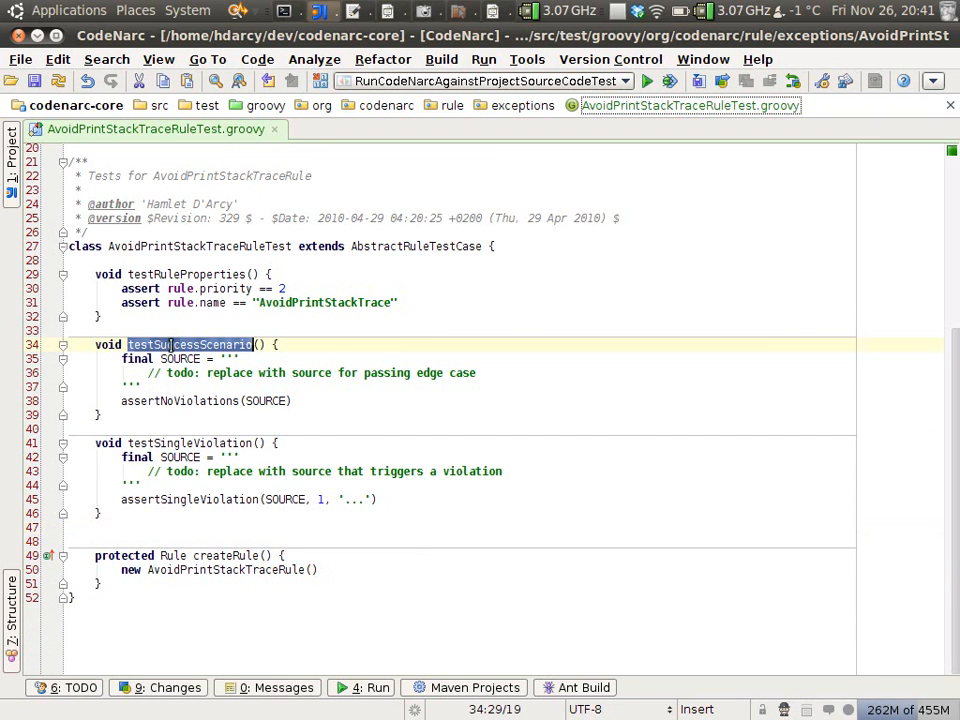
double_click(188, 444)
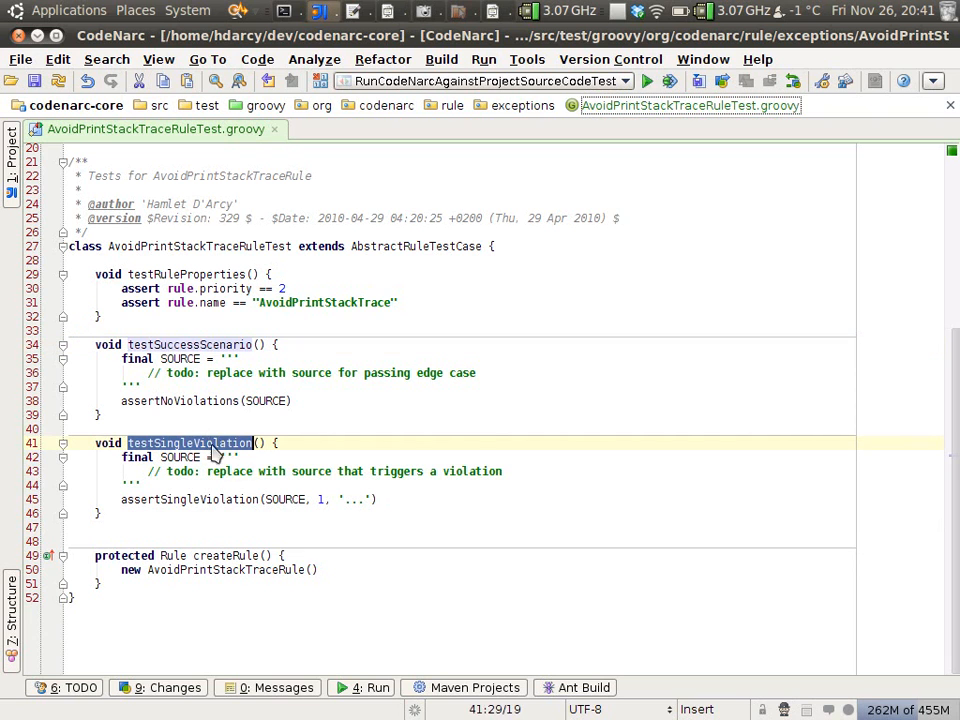
left_click(160, 444)
type("println")
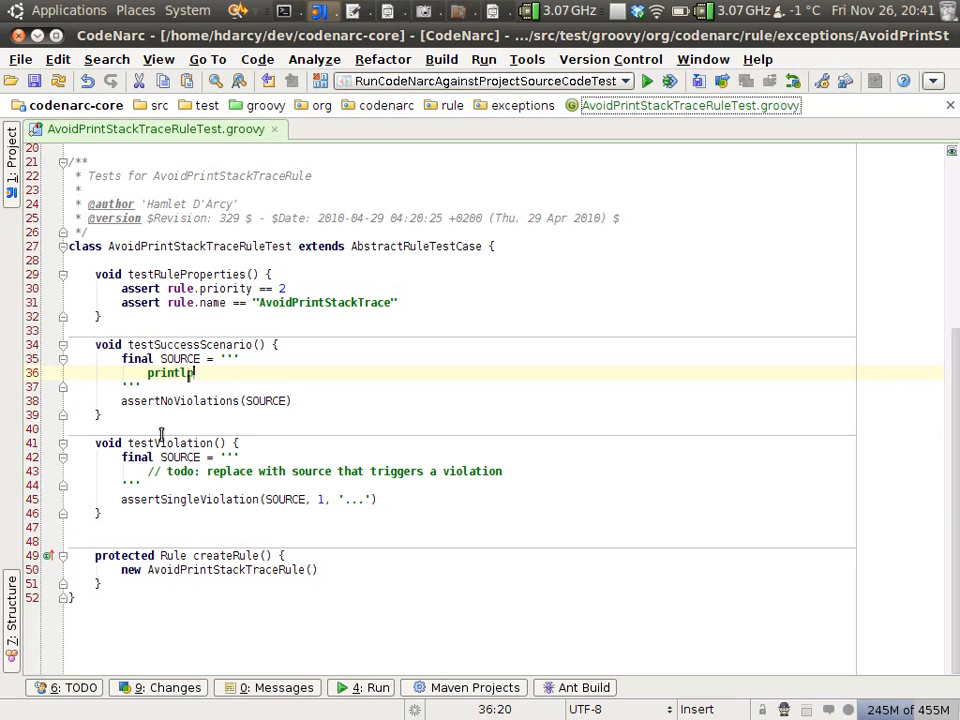
type("('..")
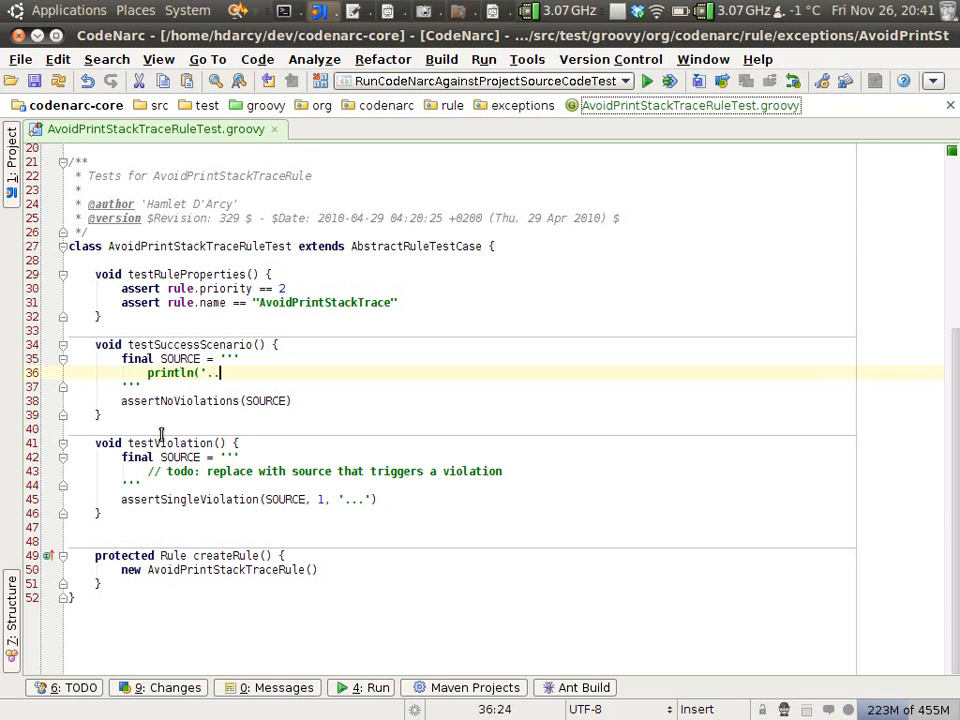
type("')")
type("print")
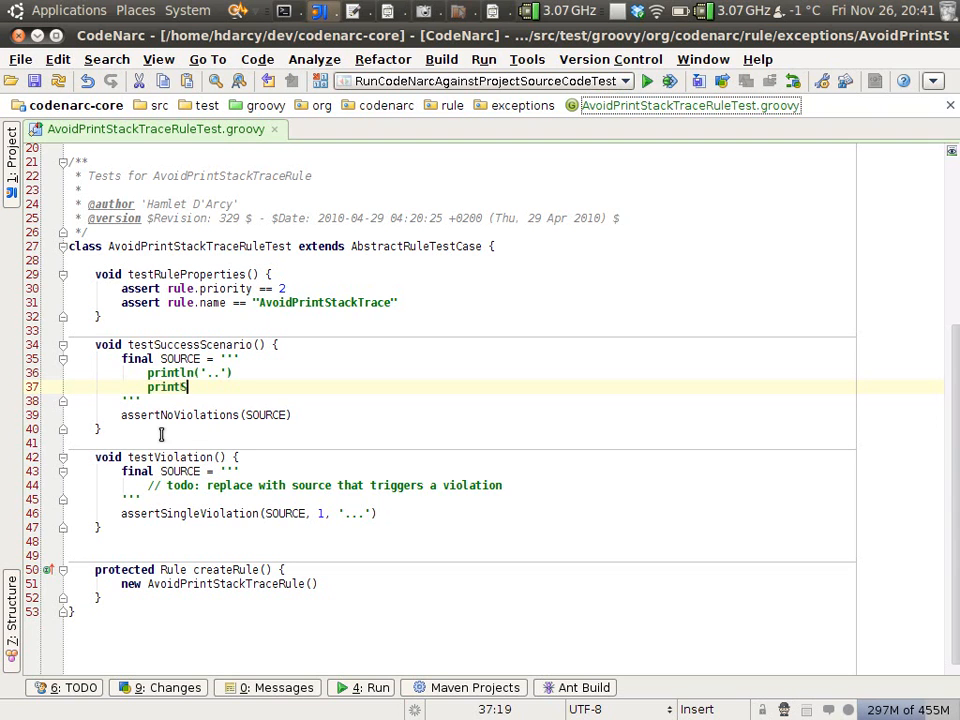
type("StackTrace(")
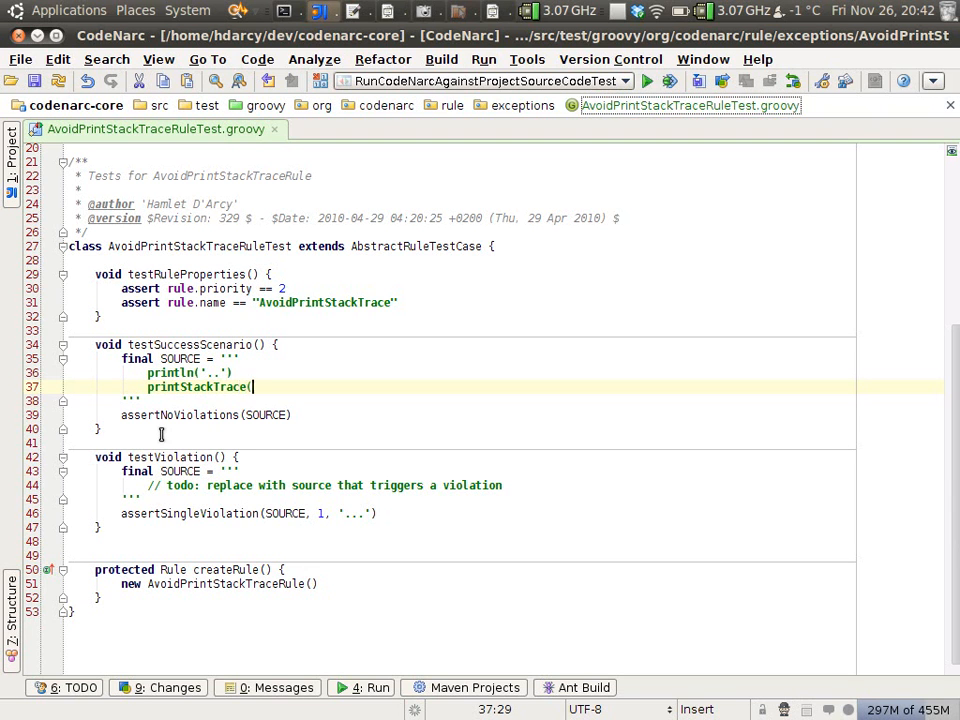
type("4")
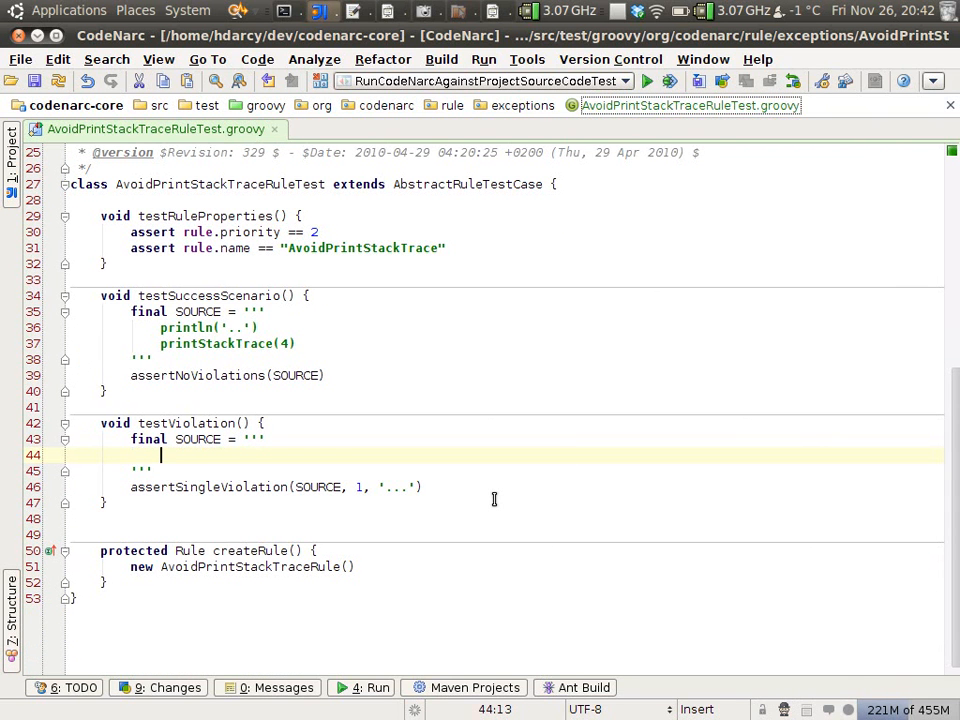
Give testViolation's SOURCE this.printStackTrace() and printStackTrace(), and start an assertTwoViolations call
type("printStackTrace(")
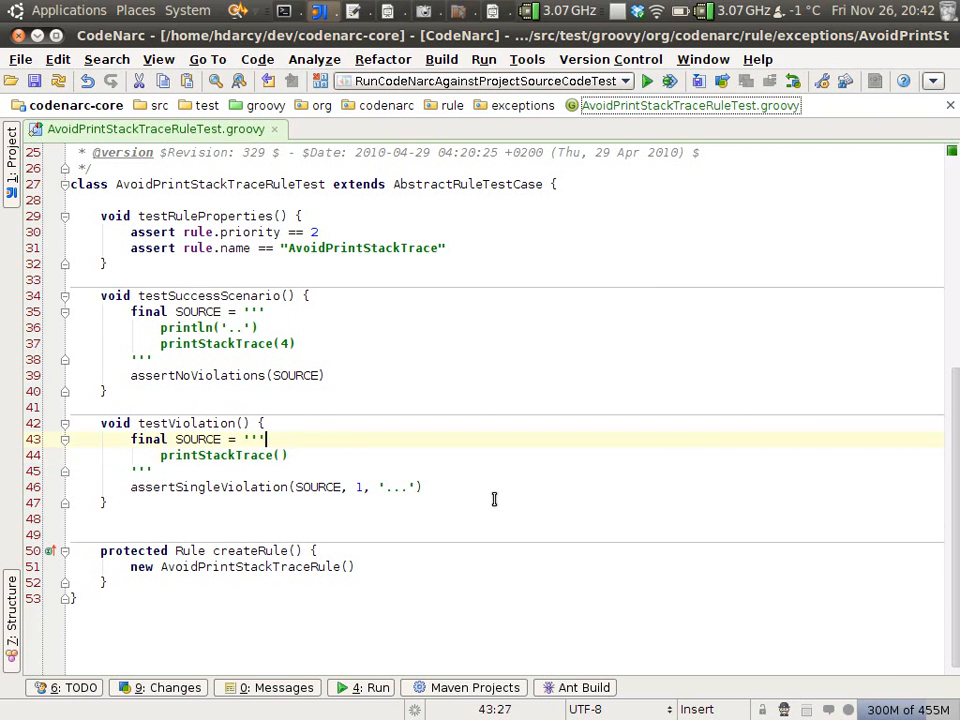
type("this.printStackTrace(")
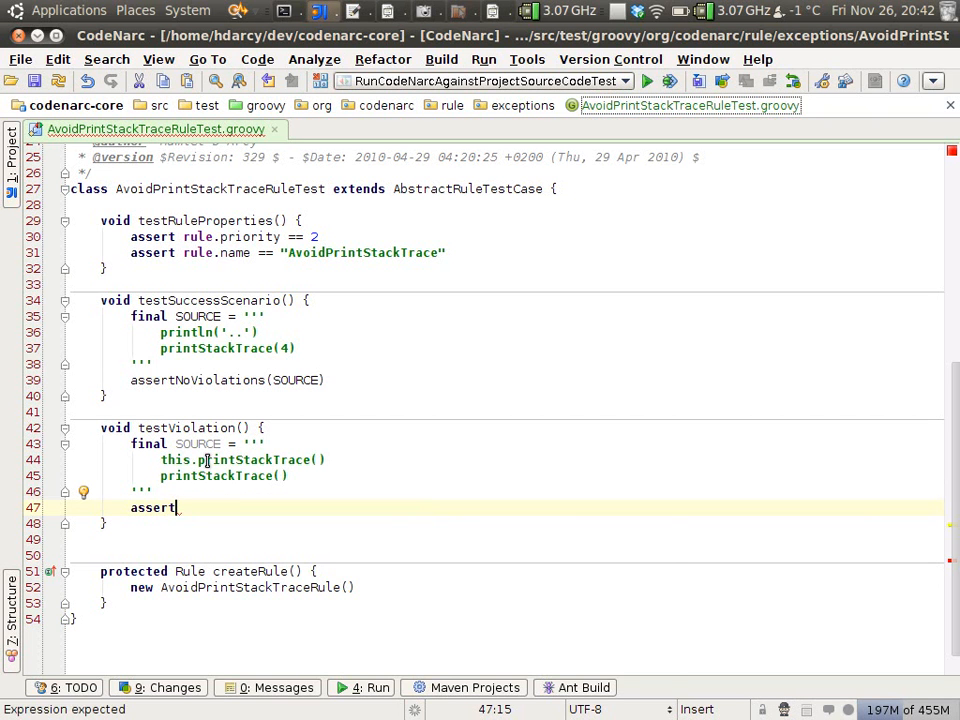
type("TwoViolations SOURCE,")
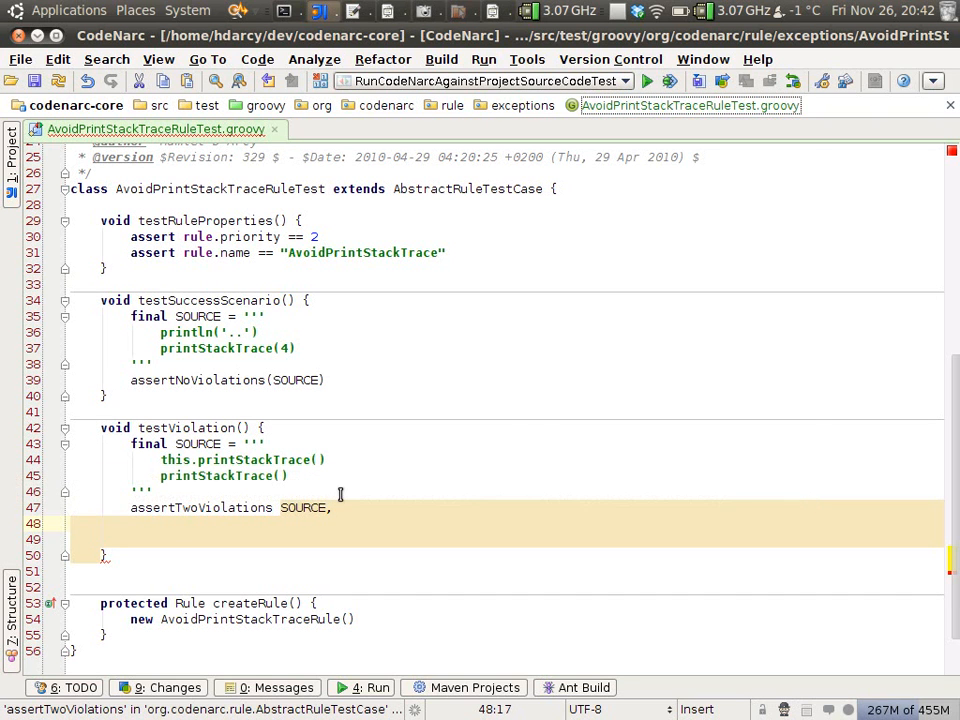
Expect violations on lines 2 and 3 with message 'Avoid printStackTrace. Use a logger instead.'
type("2, '', '',")
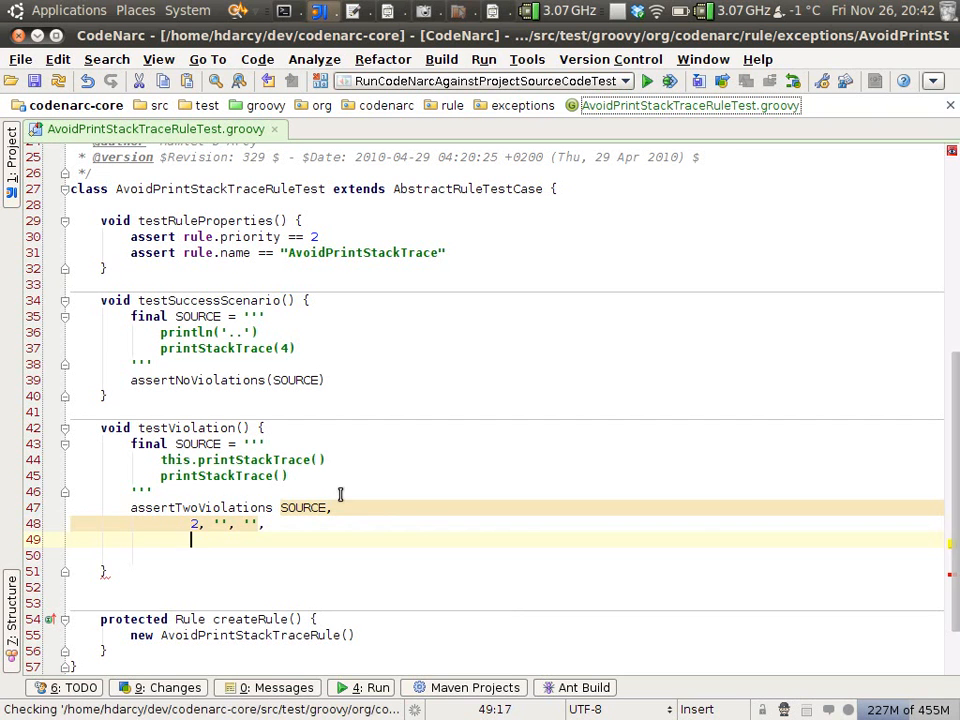
type("3, '', ''")
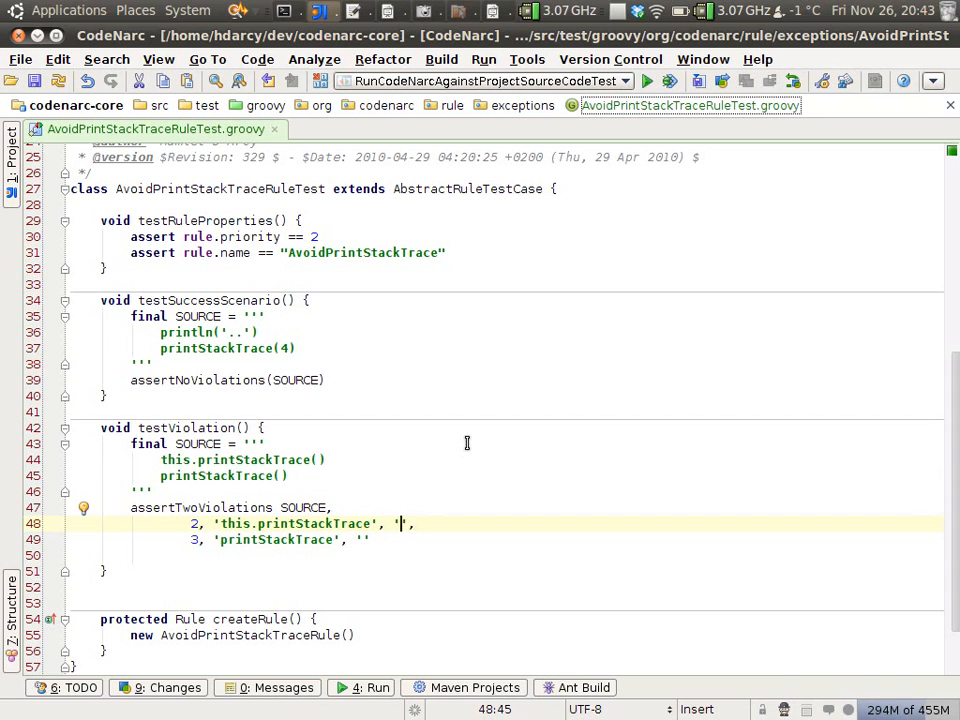
type("Avoid printStackTrace. Use")
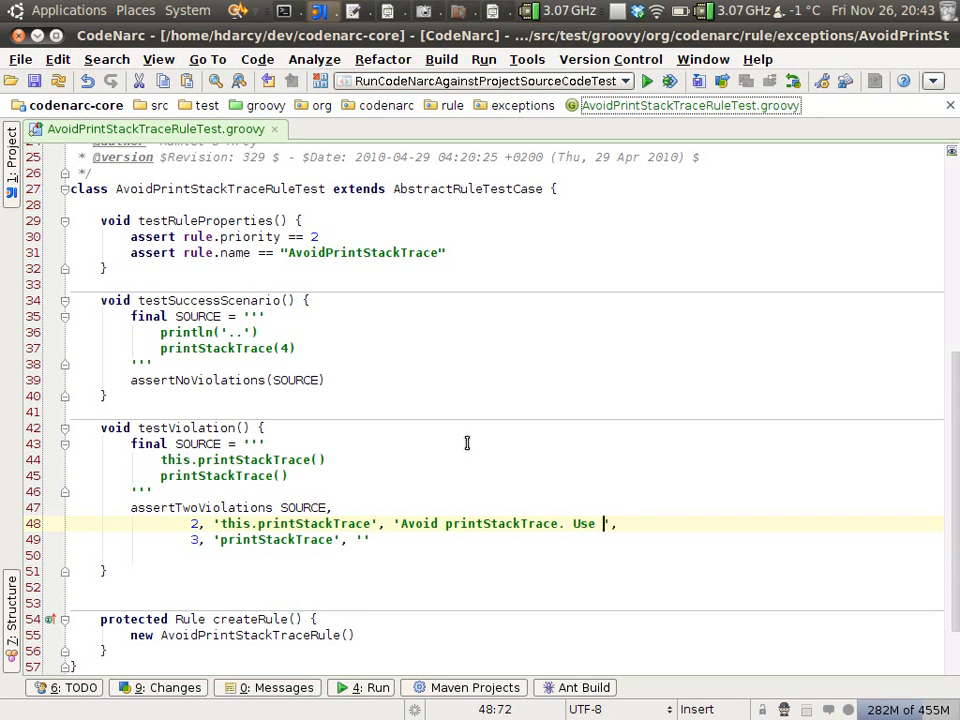
type("a logger instead.")
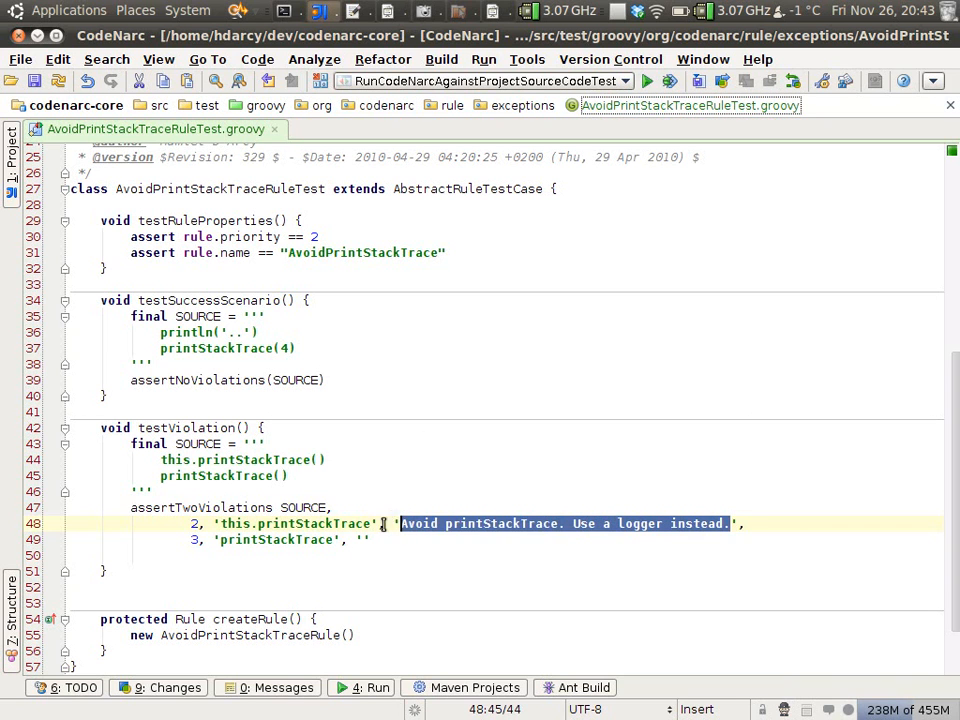
type("Avoid printStackTrace. Use a logger instead.")
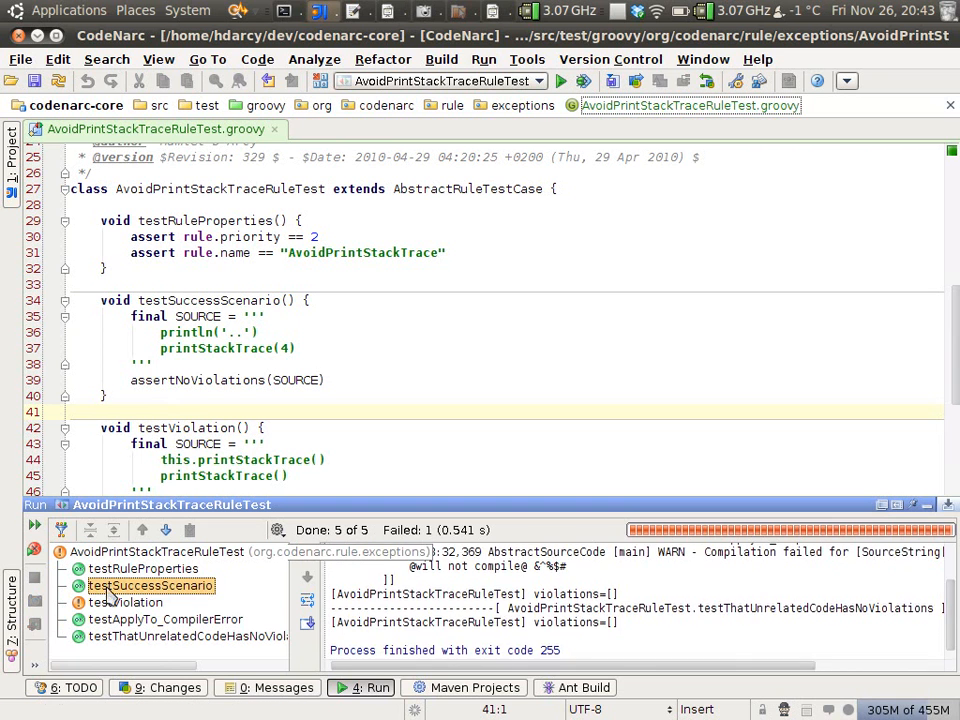
Run the tests, inspect the failing testViolation, and go to AvoidPrintStackTraceRule.groovy
left_click(124, 602)
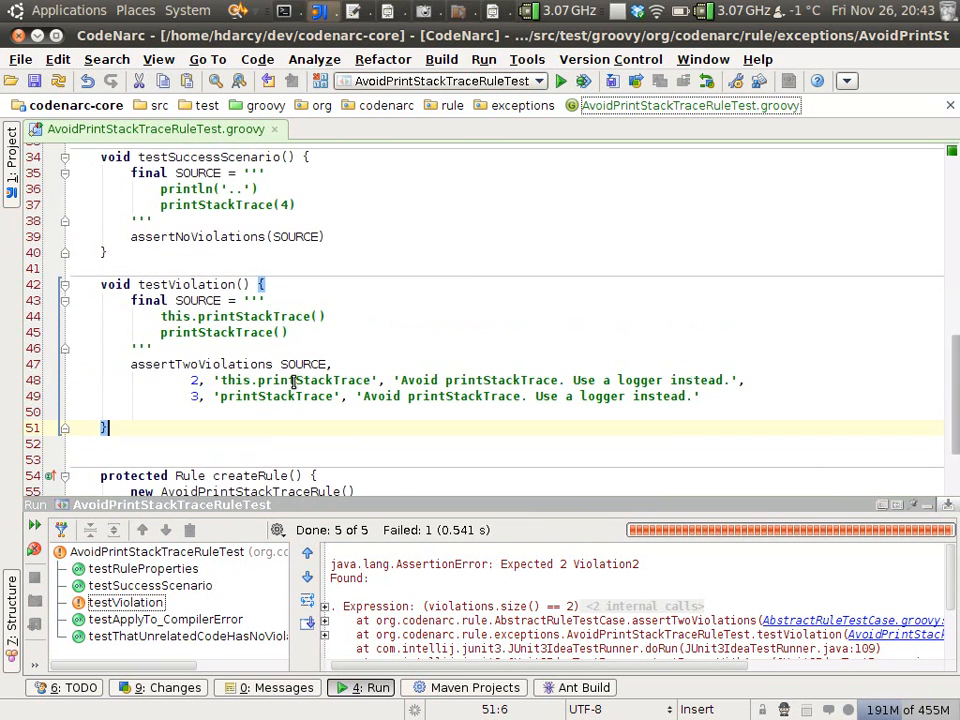
left_click(228, 172)
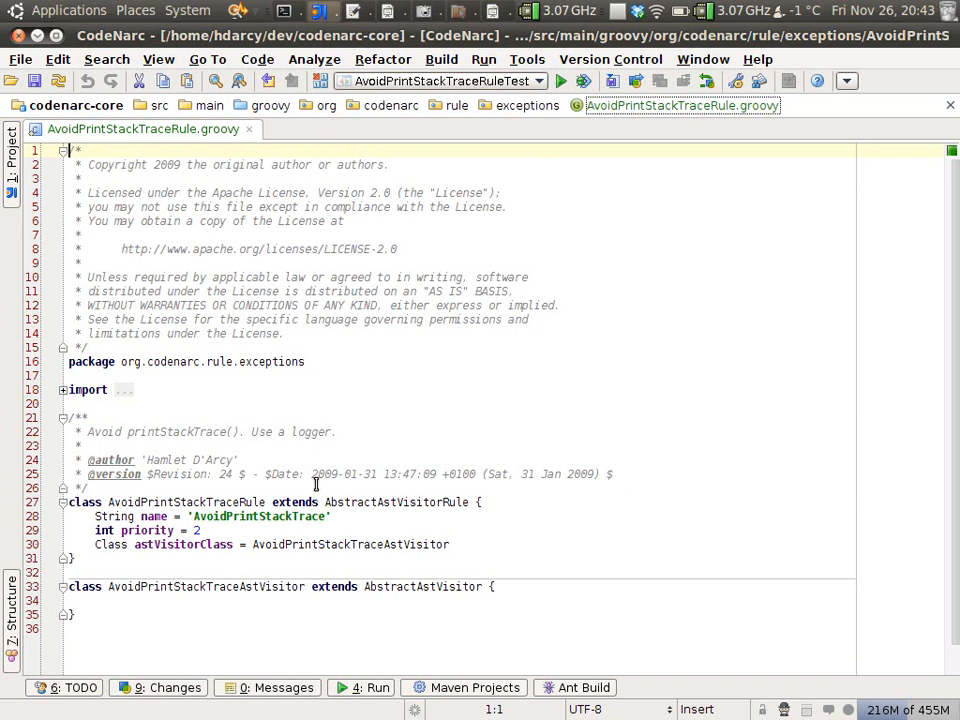
Override visitMethodCallExpression in AvoidPrintStackTraceAstVisitor and remove its placeholder body
double_click(186, 472)
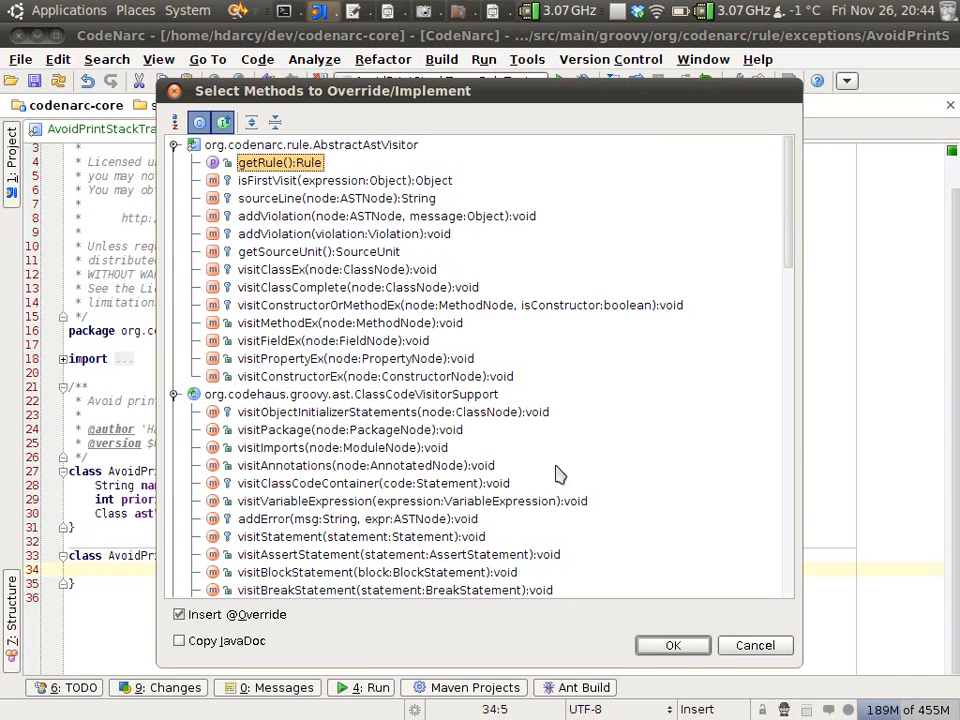
scroll("down", 3)
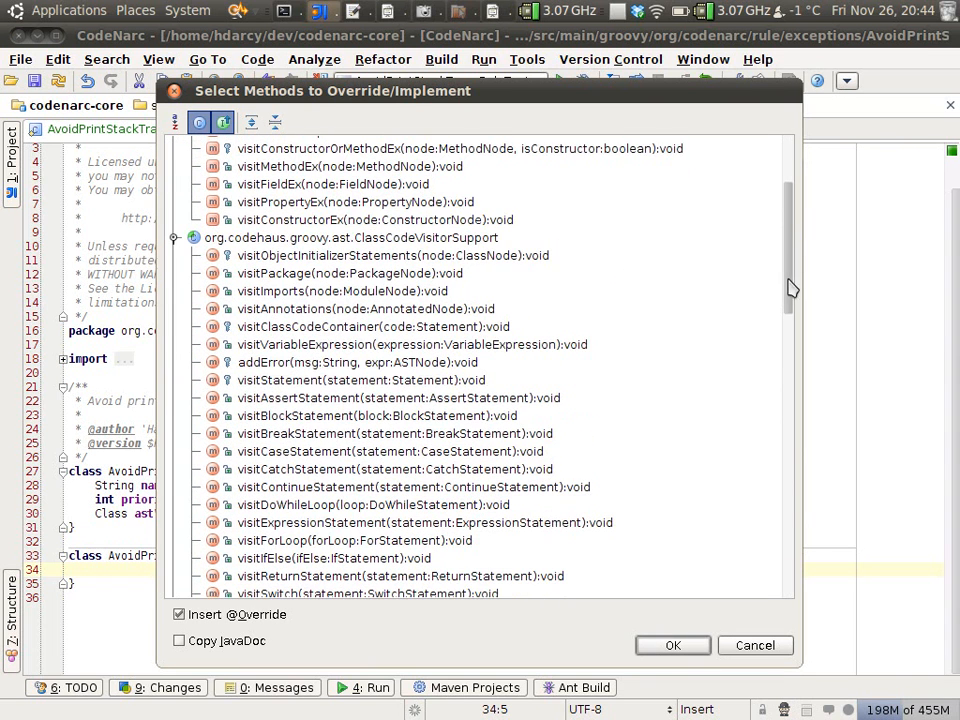
left_click(378, 414)
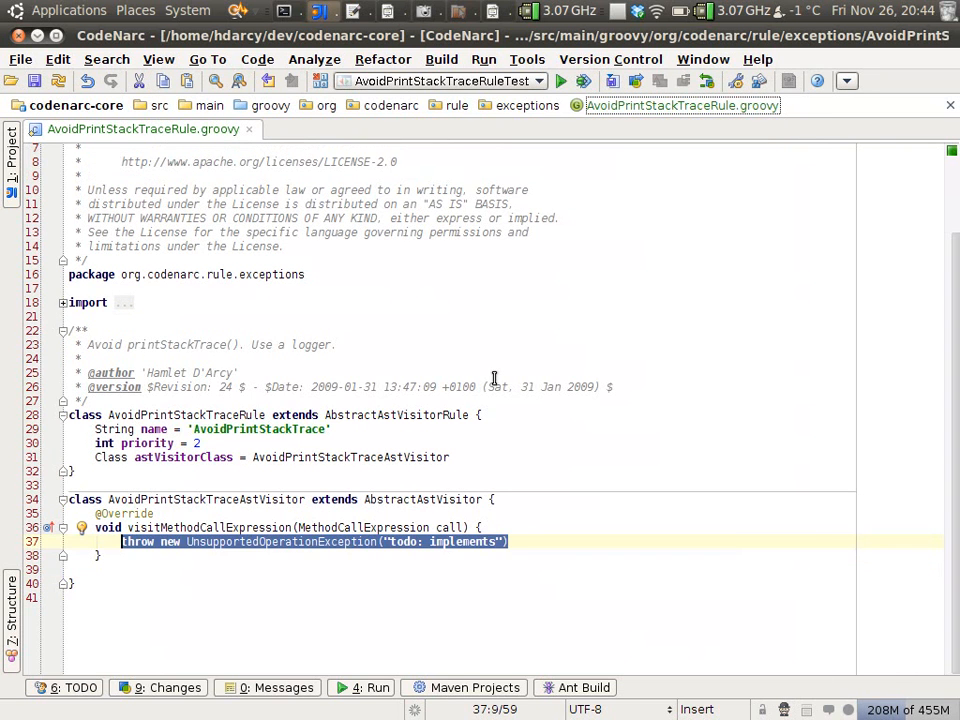
key("Delete")
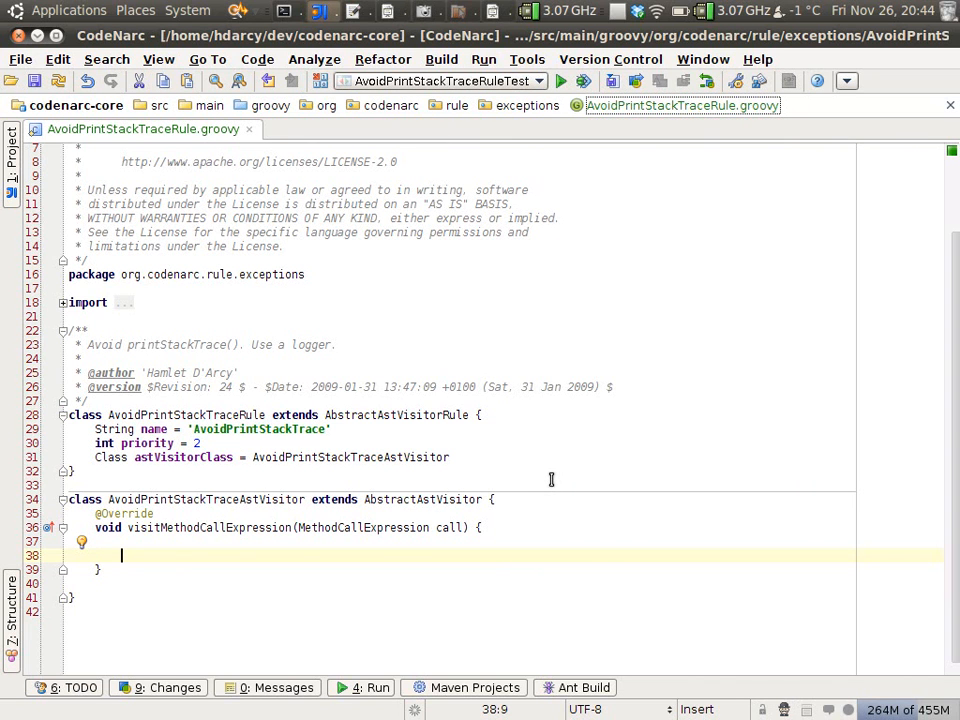
Call super.visitMethodCallExpression and add an if (true) block with addViolation call, ''
type("super.")
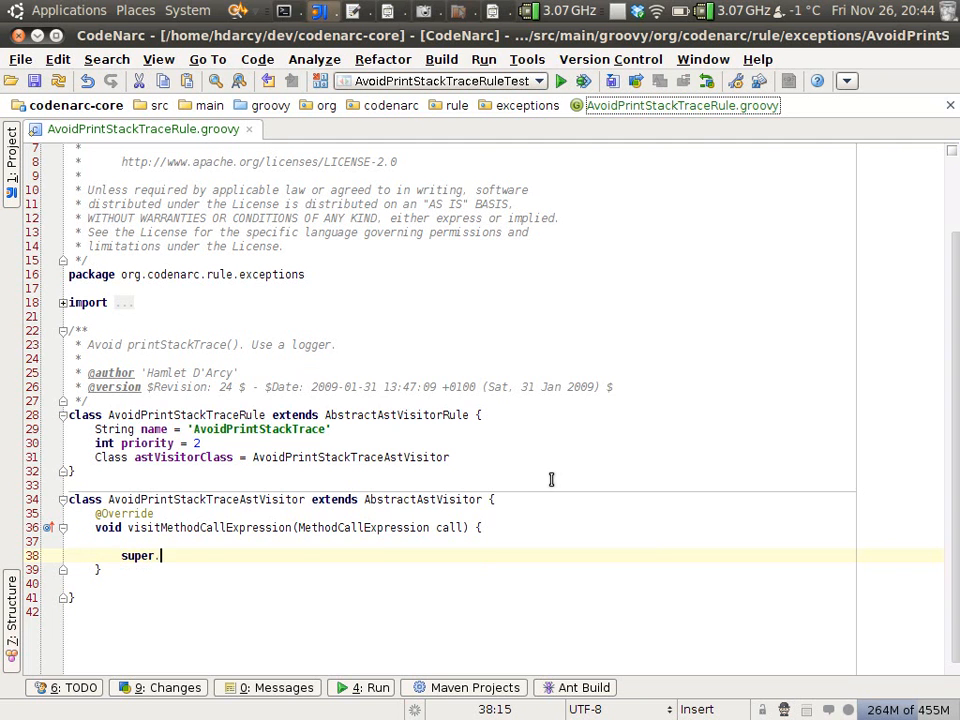
type("visi")
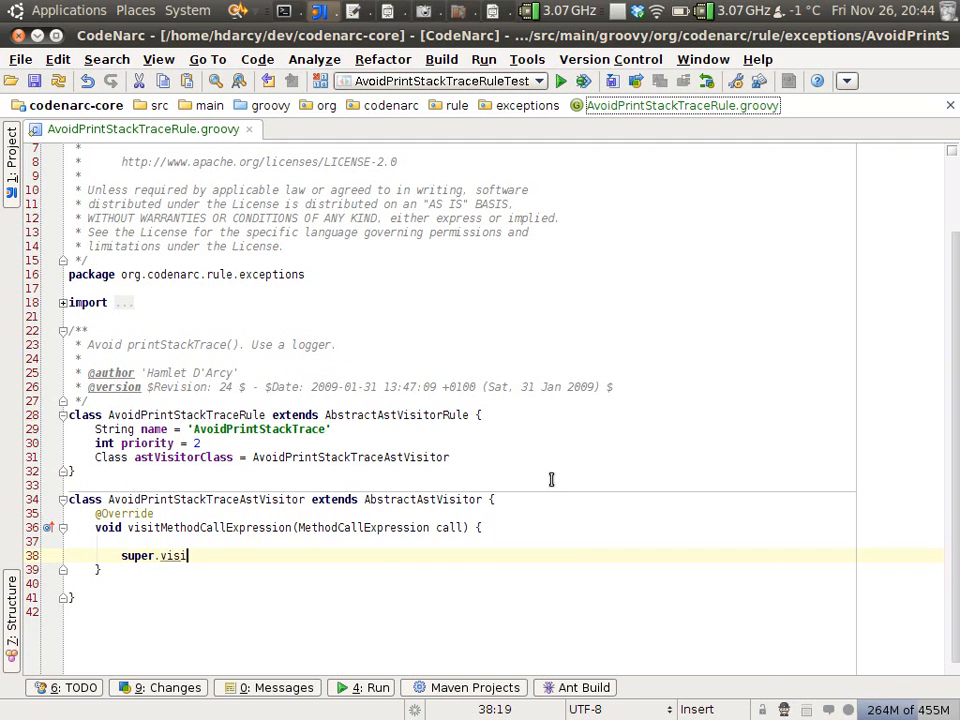
type("MethodCallExpression call")
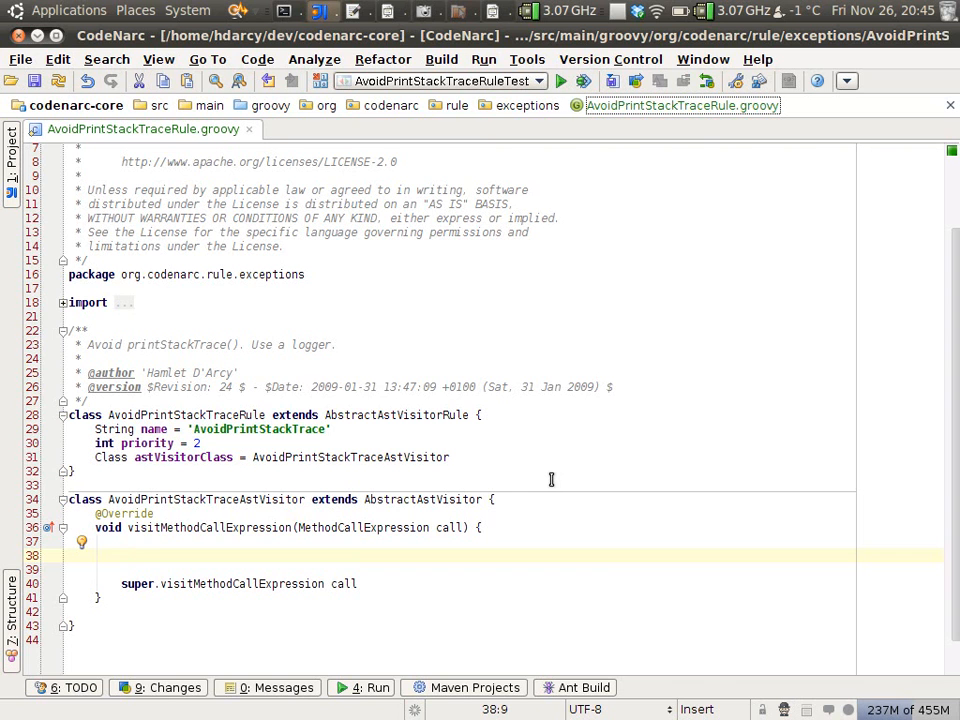
type("if (")
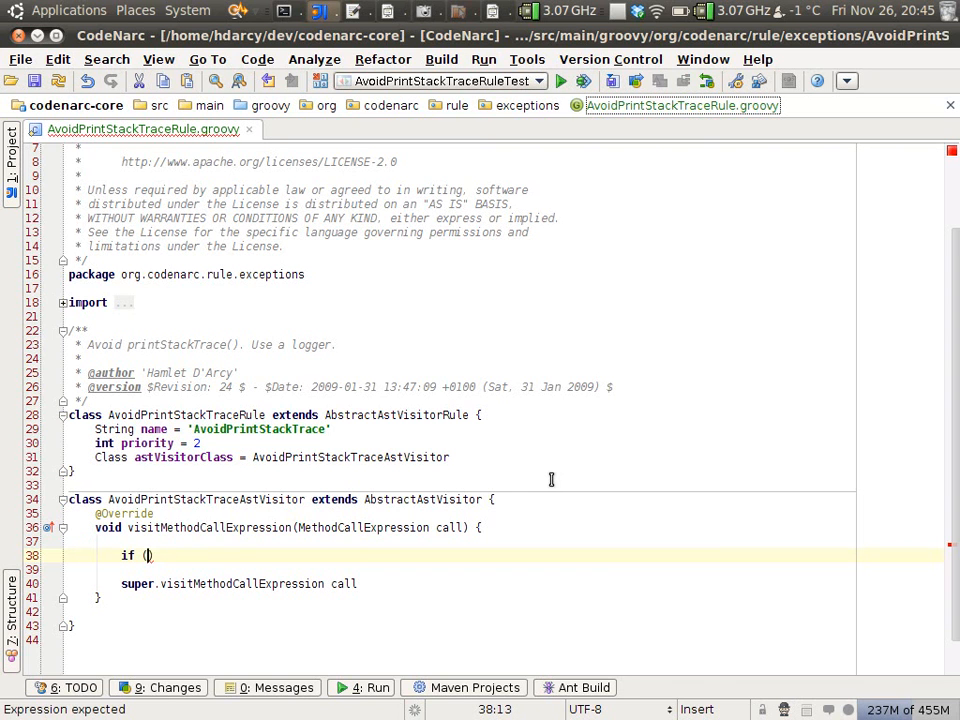
type("true) {")
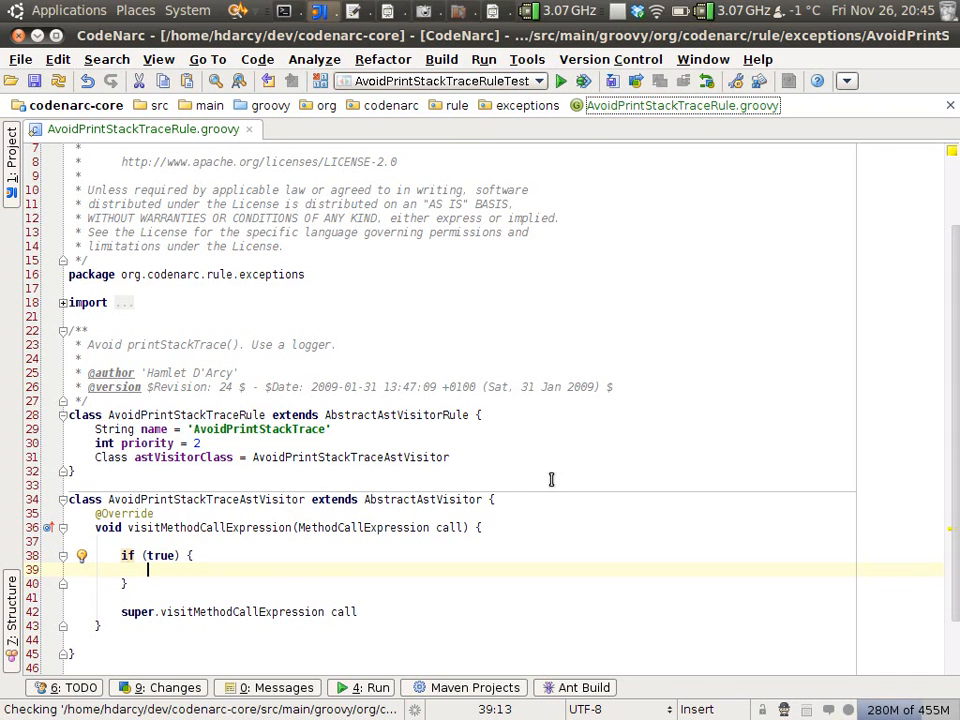
type("addViolation call")
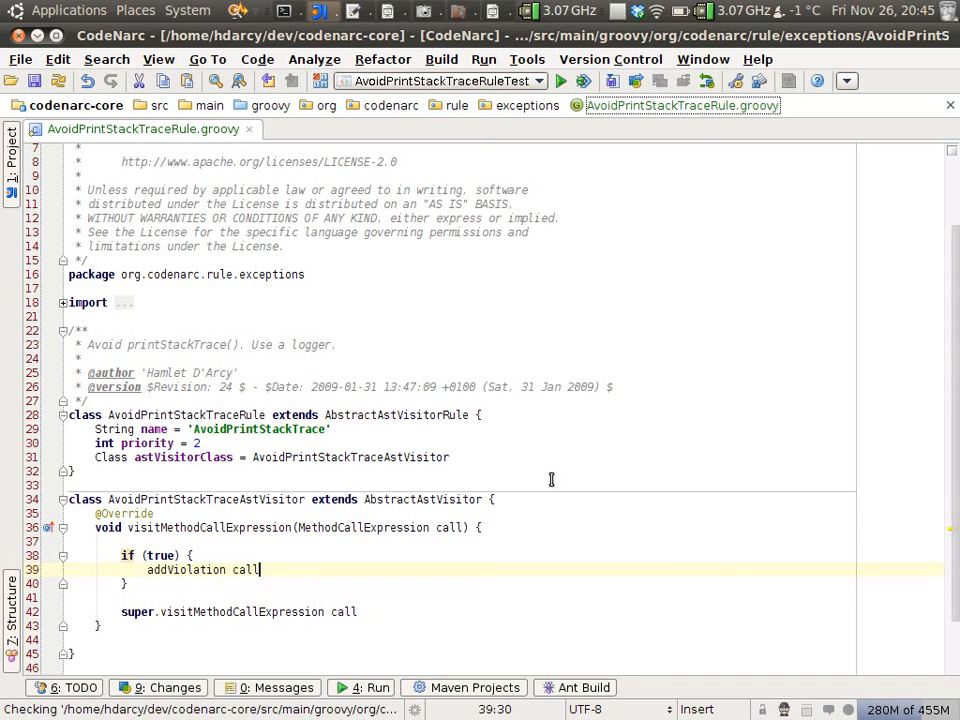
type(", ''")
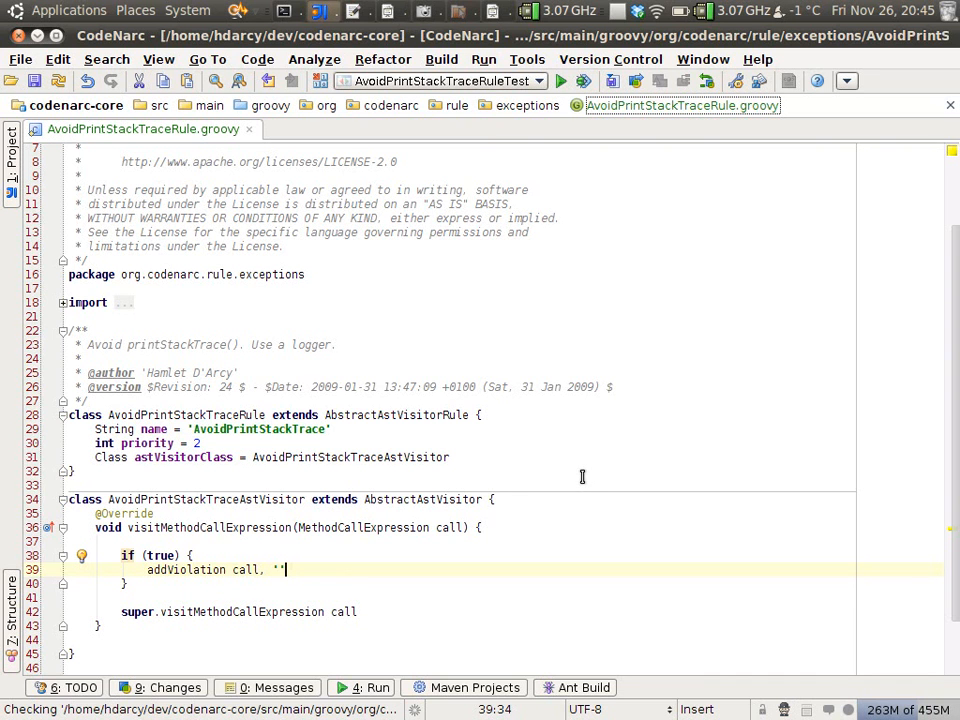
left_click(164, 688)
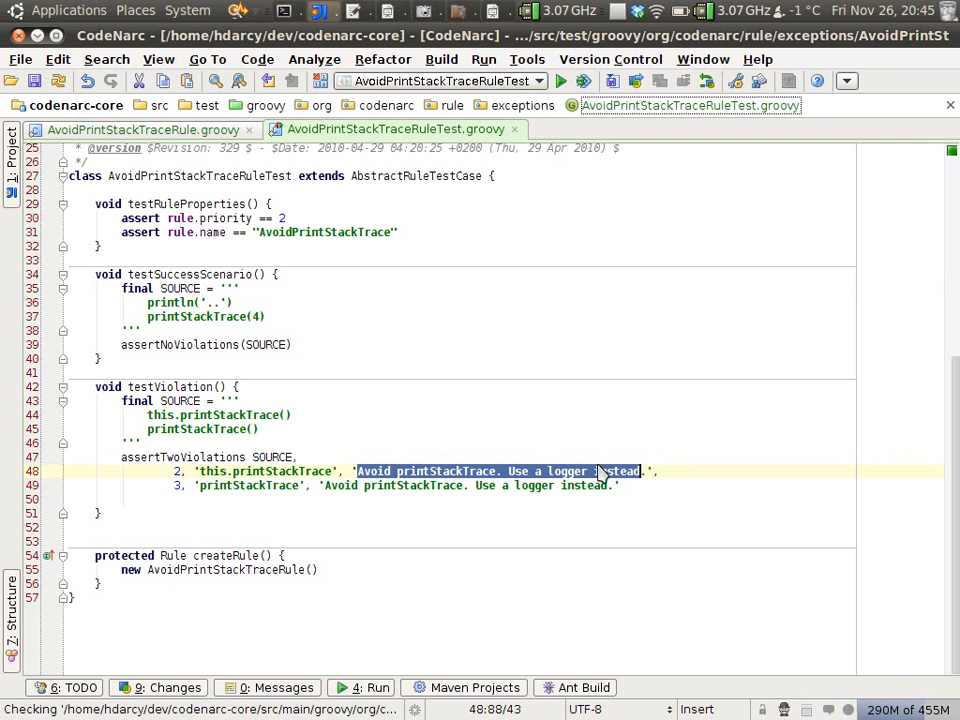
Pass 'Avoid printStackTrace. Use a logger instead.' to addViolation and begin an AstUtil condition
left_click(140, 128)
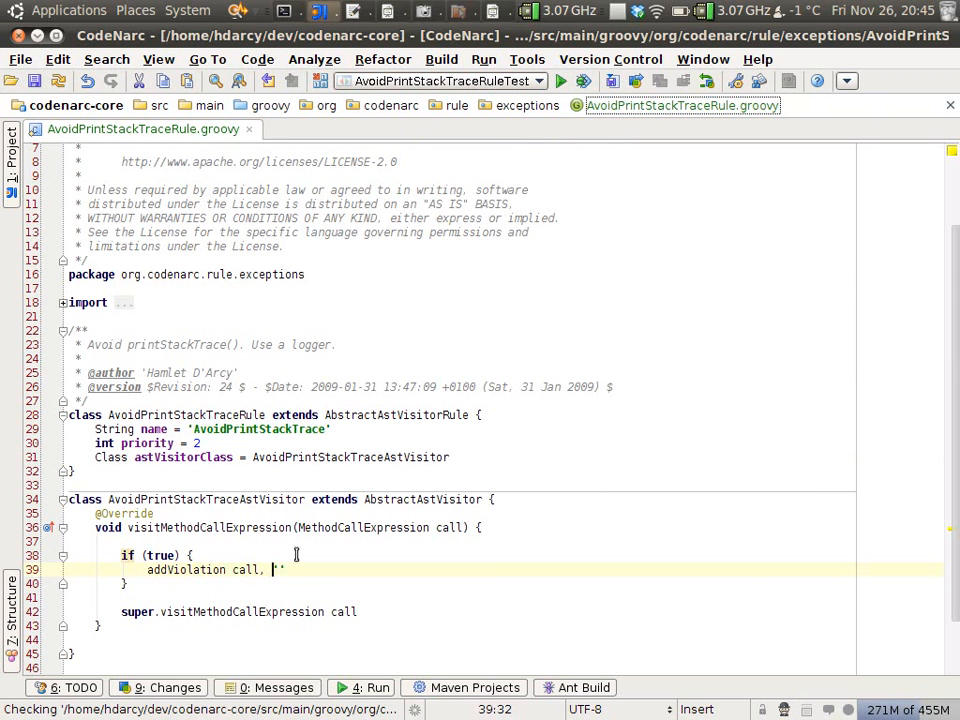
type("Avoid printStackTrace. Use a logger instead.")
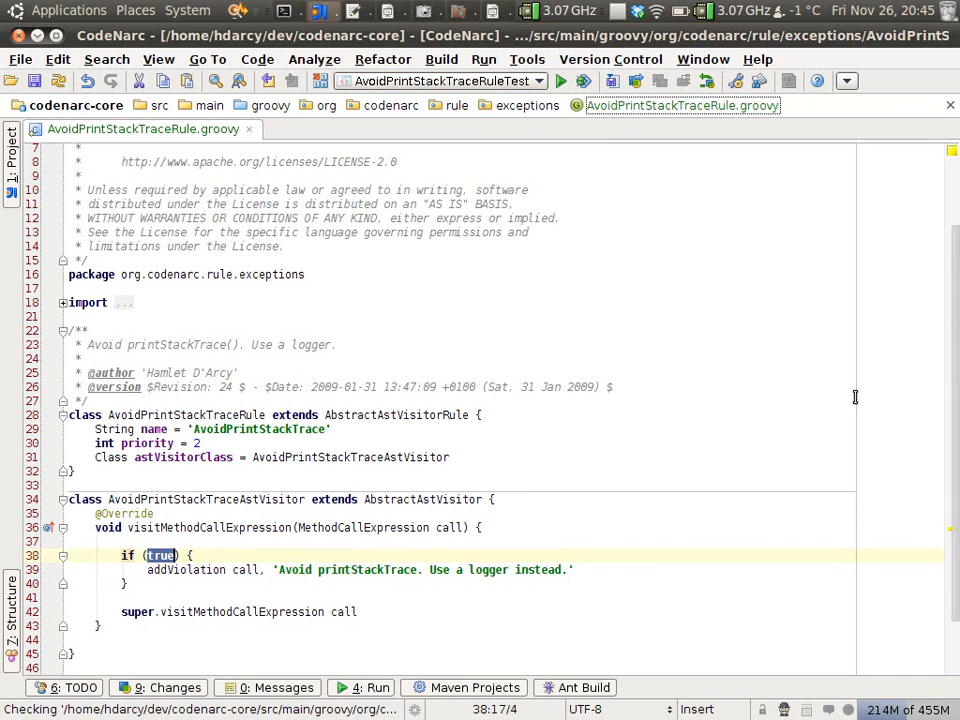
type("AstUtil")
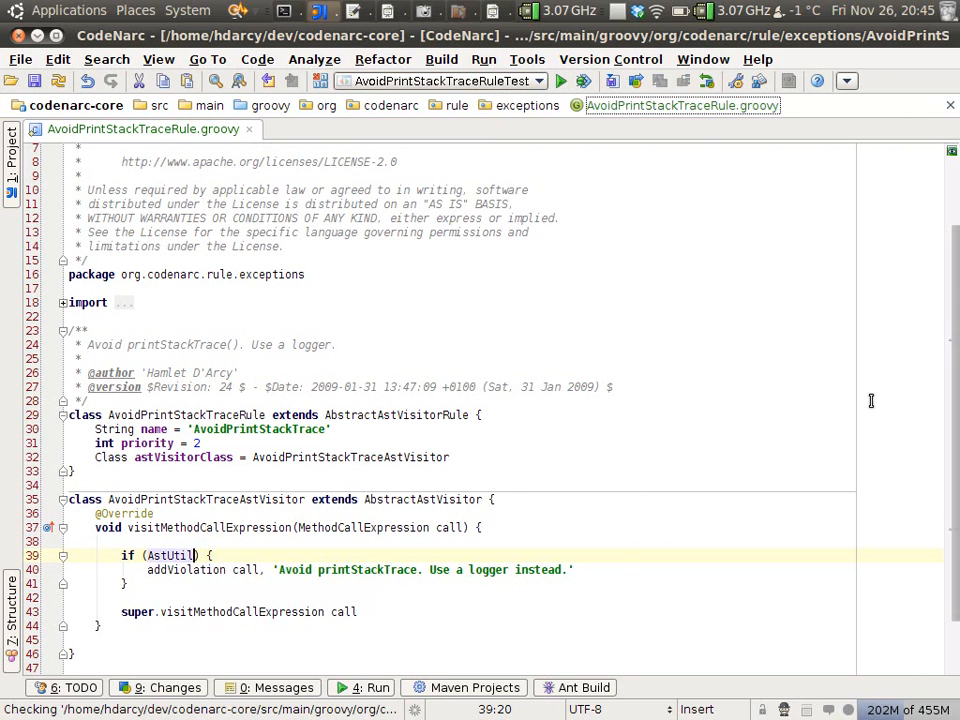
Make the condition AstUtil.isMethodNamed(call, 'printStackTrace') and build the project
type(".")
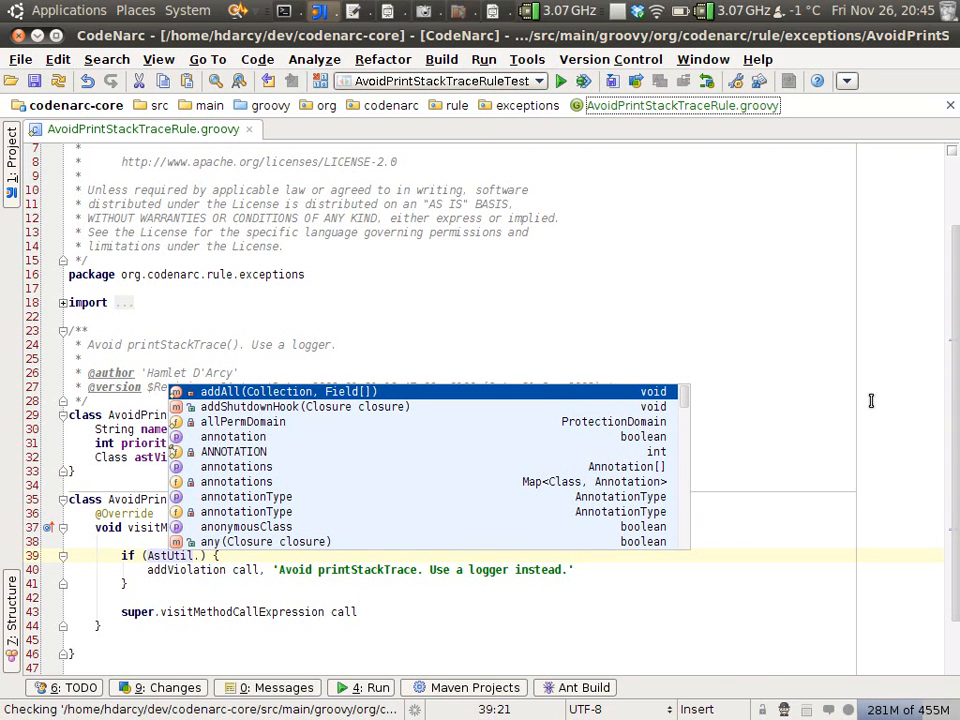
type("isMethodNamed(call,")
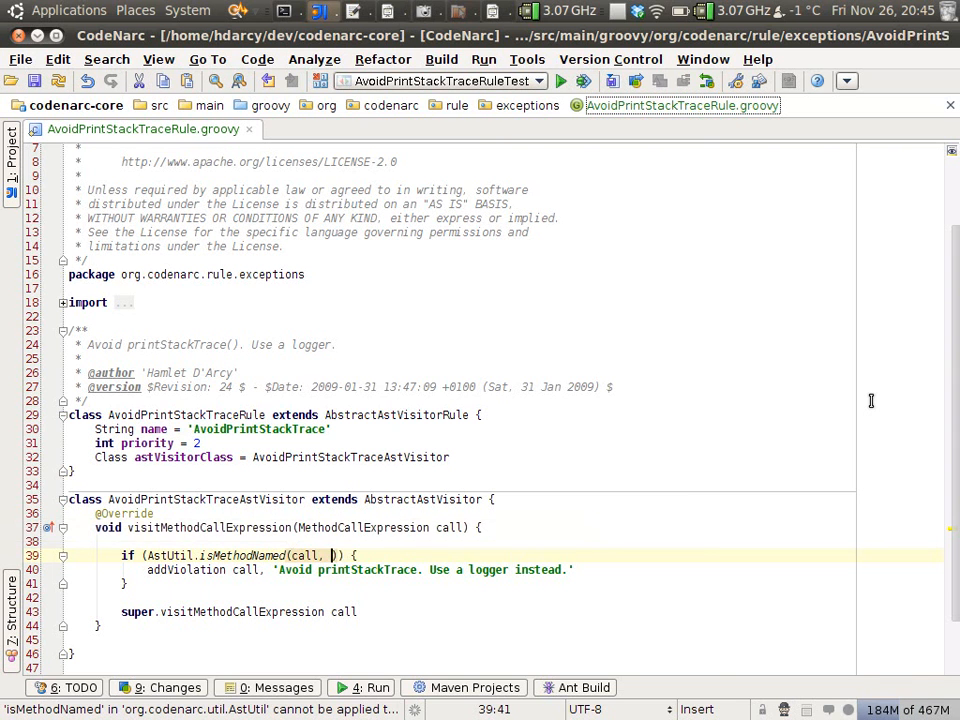
type("'i")
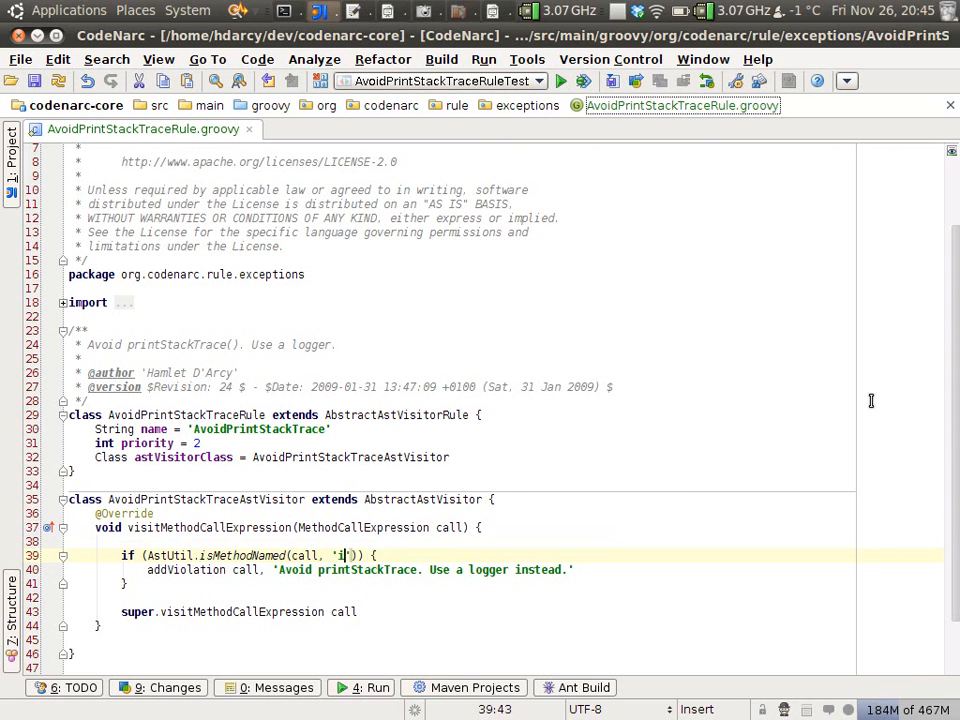
type("printStackTra")
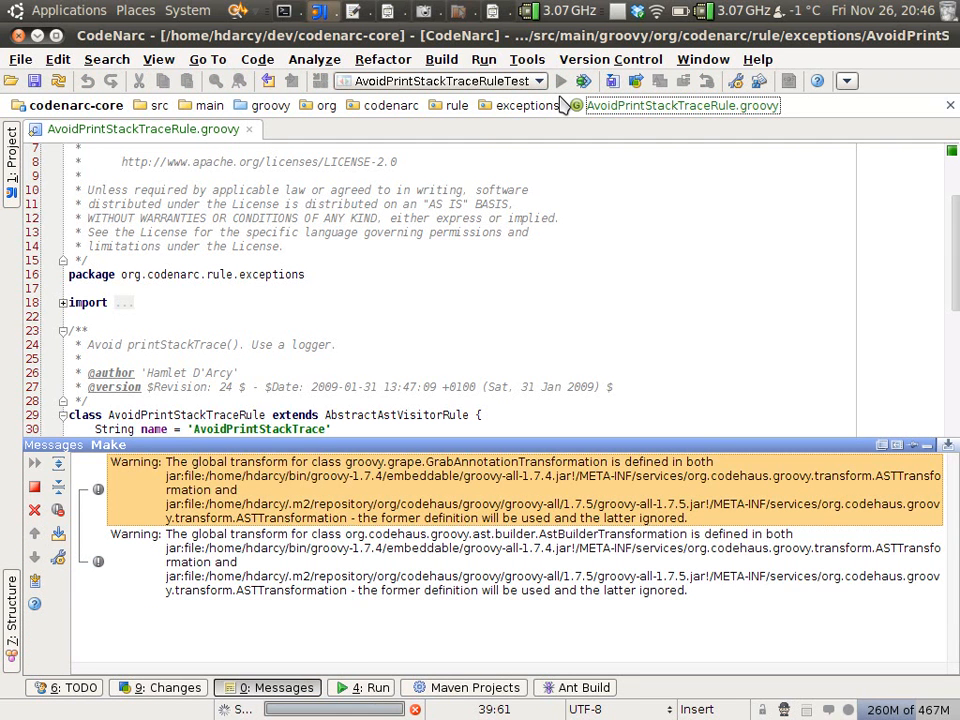
Show the Changes tool window listing the five modified rule files
left_click(560, 80)
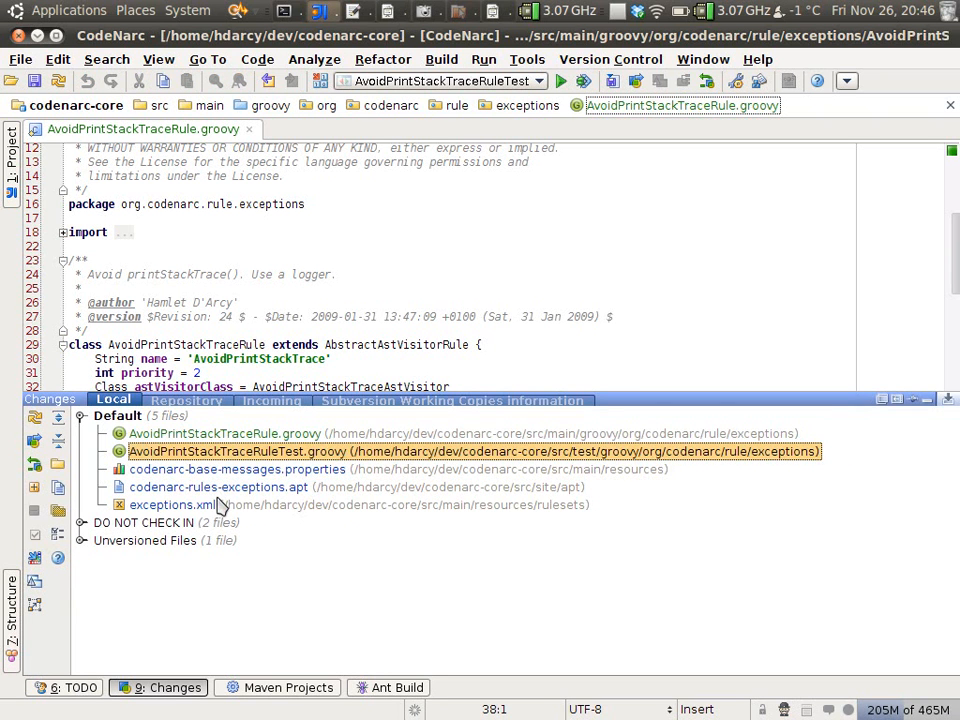
Create a patch from the Default change list with the comment 'printstacktrace rule'
left_click(226, 432)
type("print")
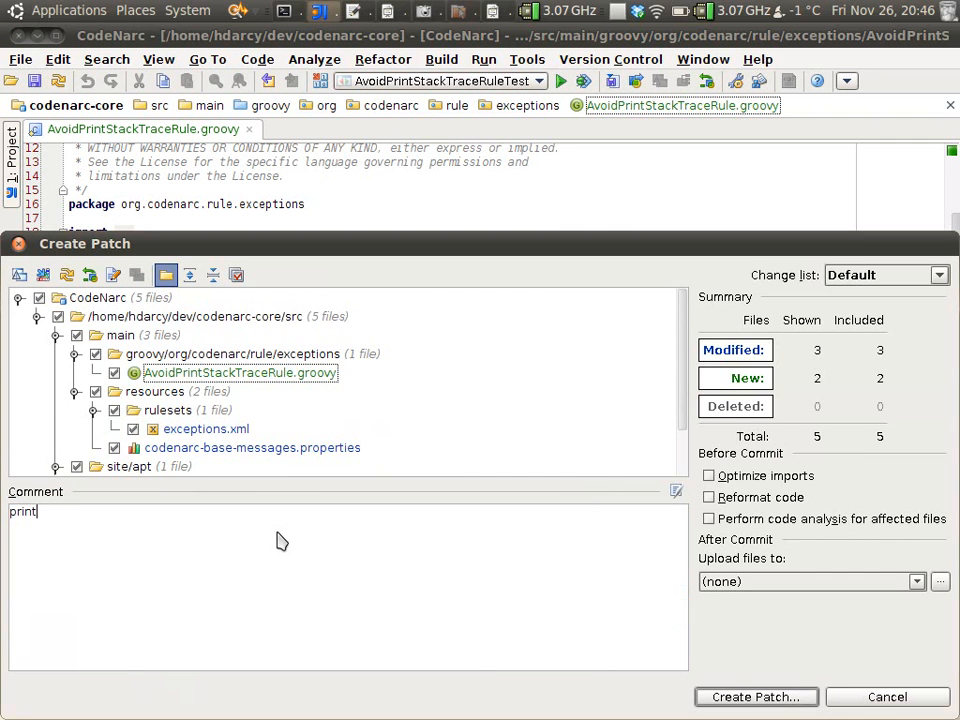
type("stack")
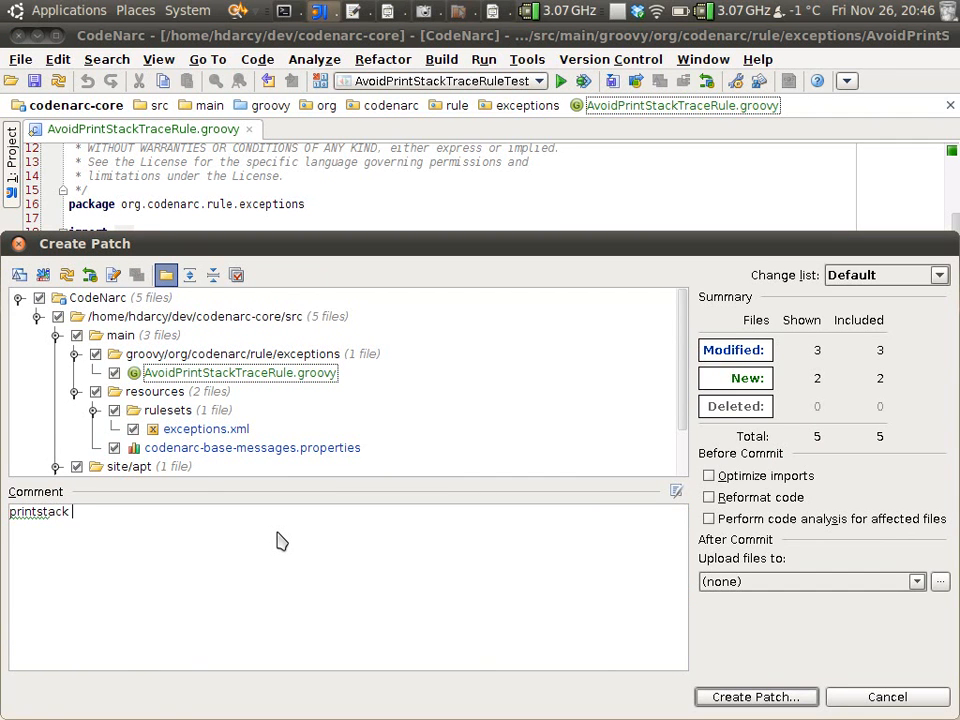
type("trace rule")
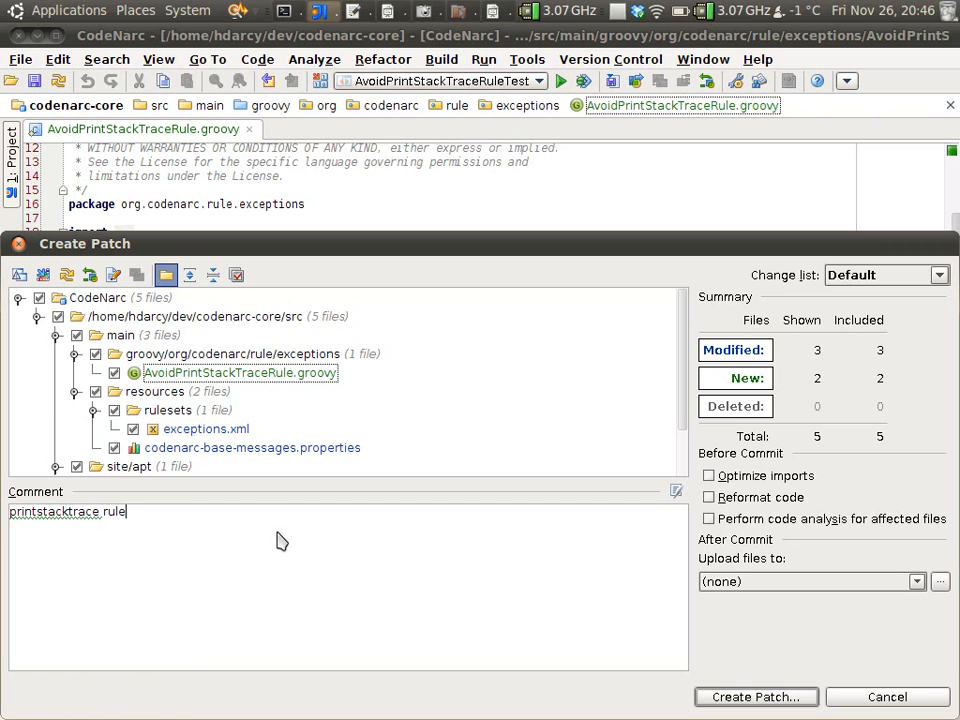
Save it as printstacktrace_rule.patch in codenarc-core and acknowledge the success message
left_click(756, 696)
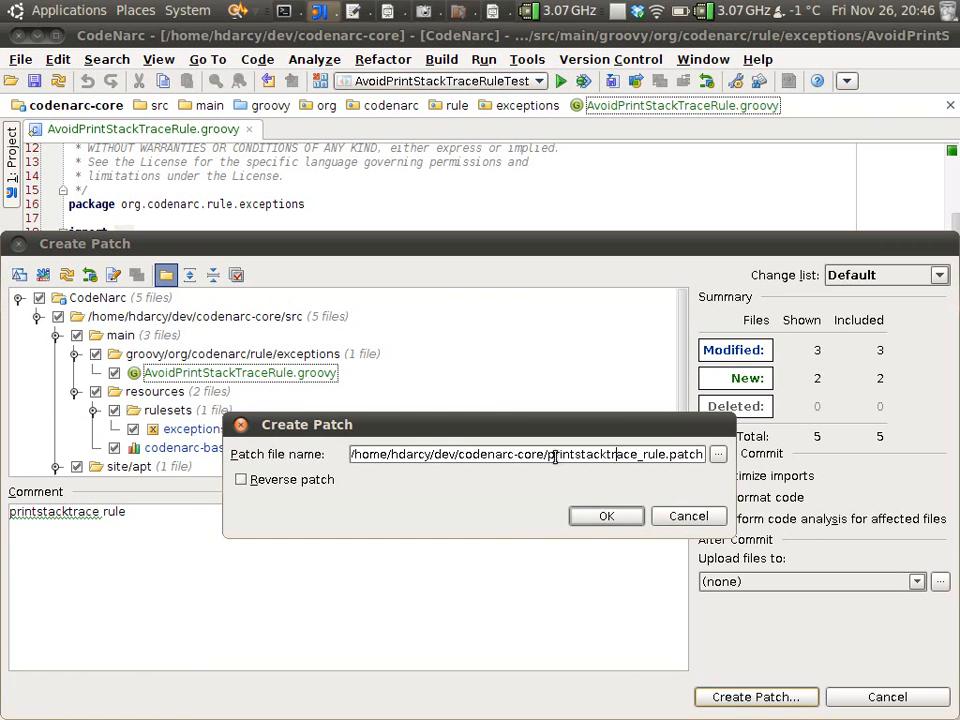
left_click(606, 516)
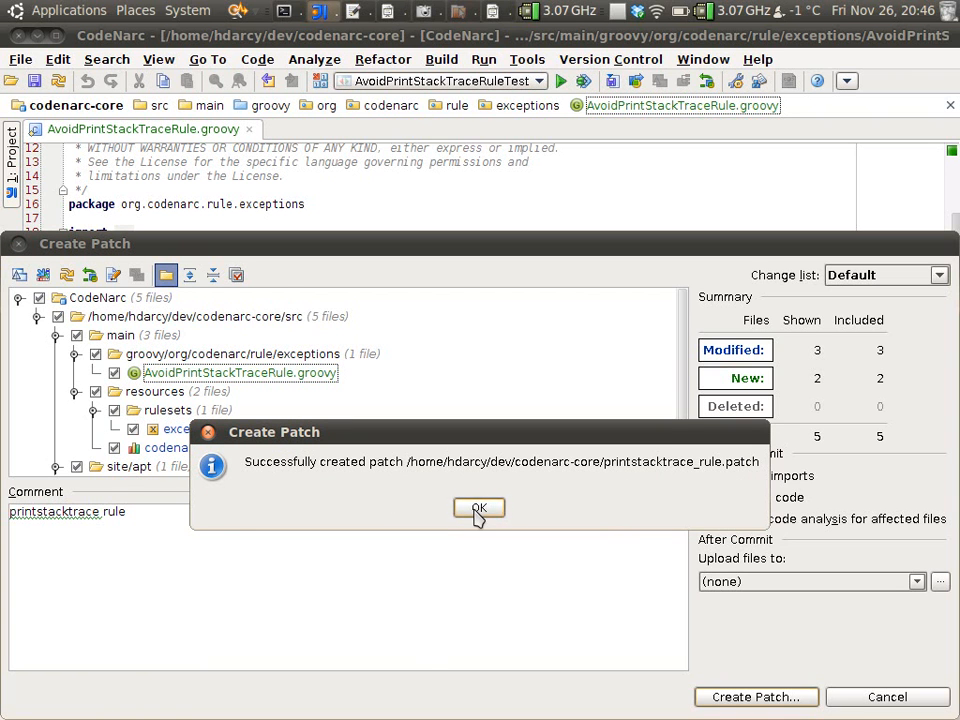
left_click(480, 508)
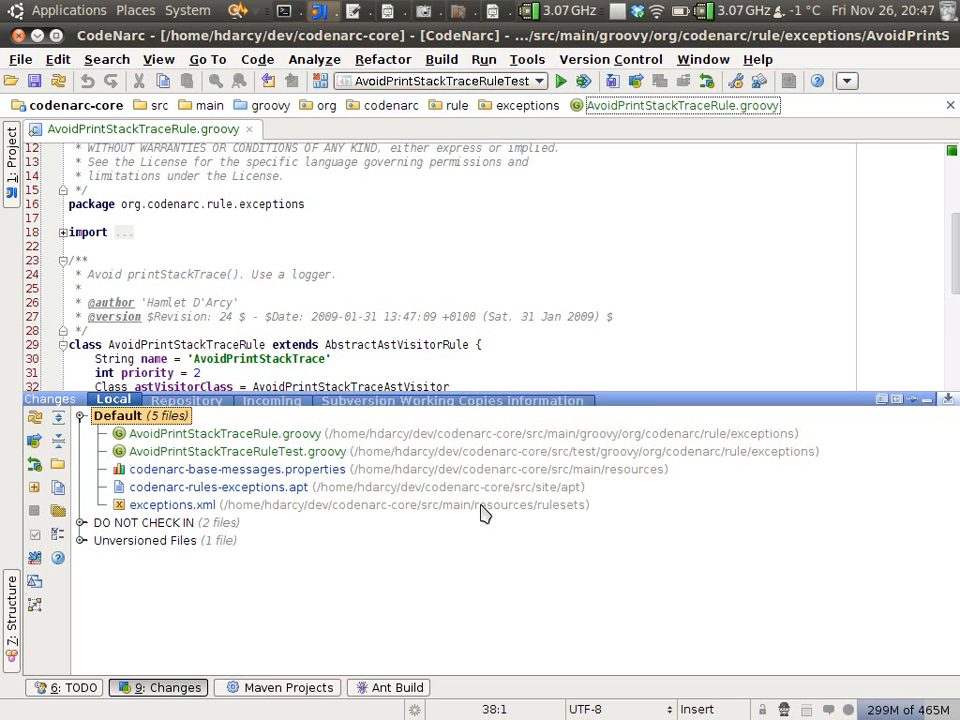
mouse_move(504, 436)
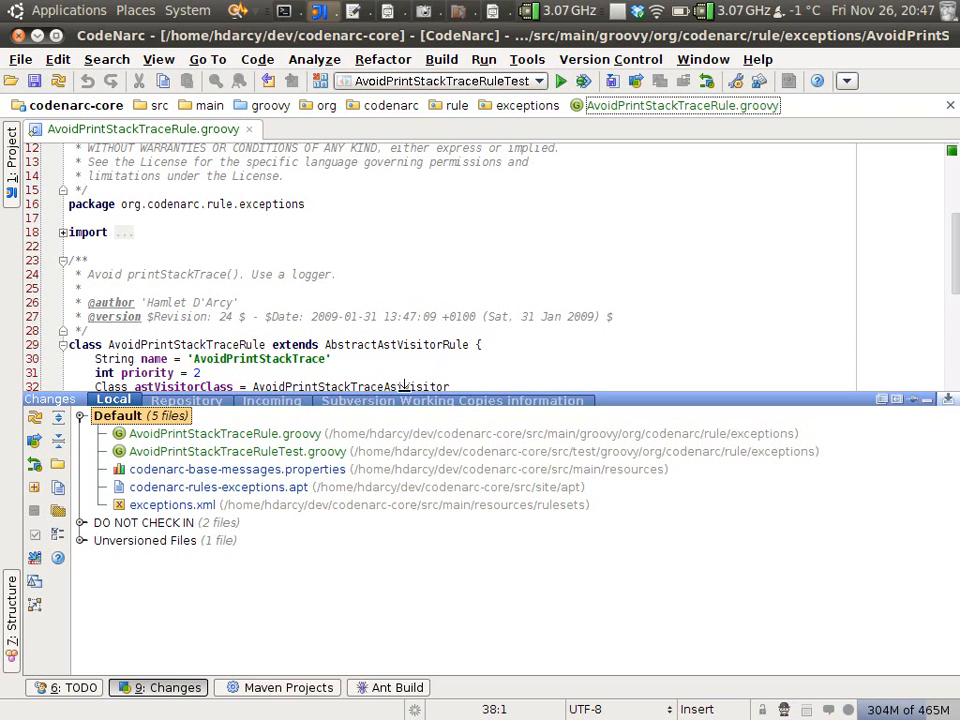
mouse_move(660, 418)
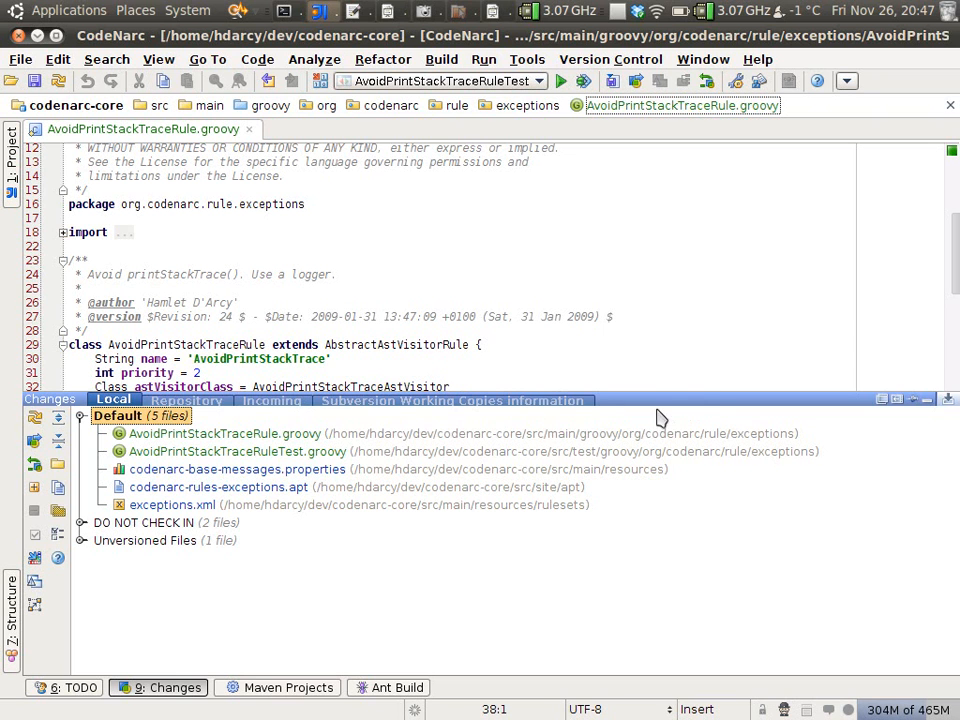
mouse_move(576, 268)
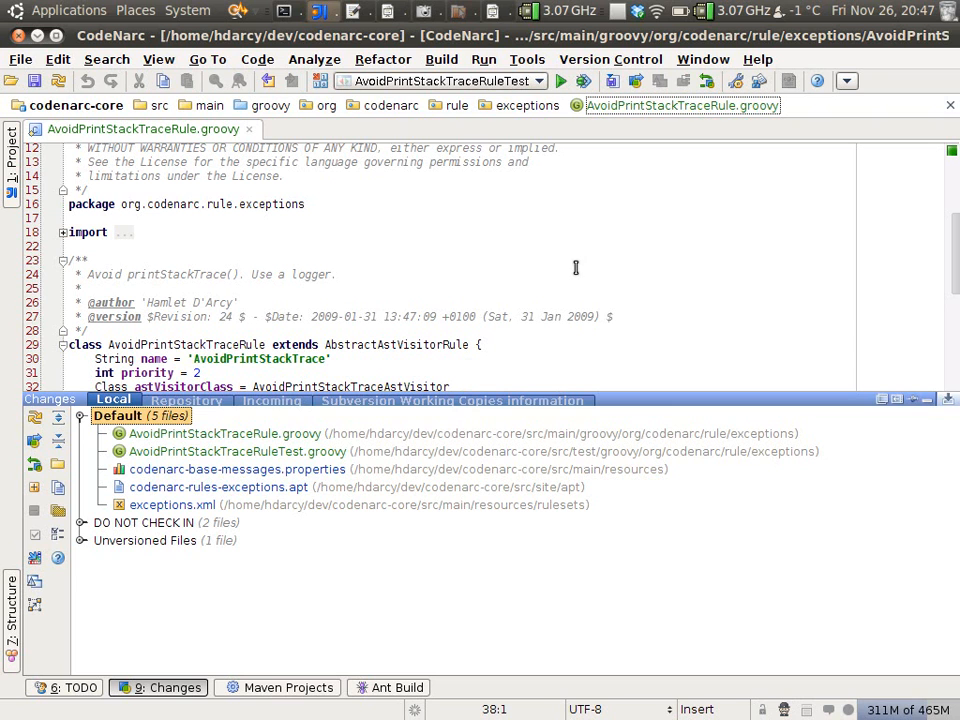
mouse_move(548, 254)
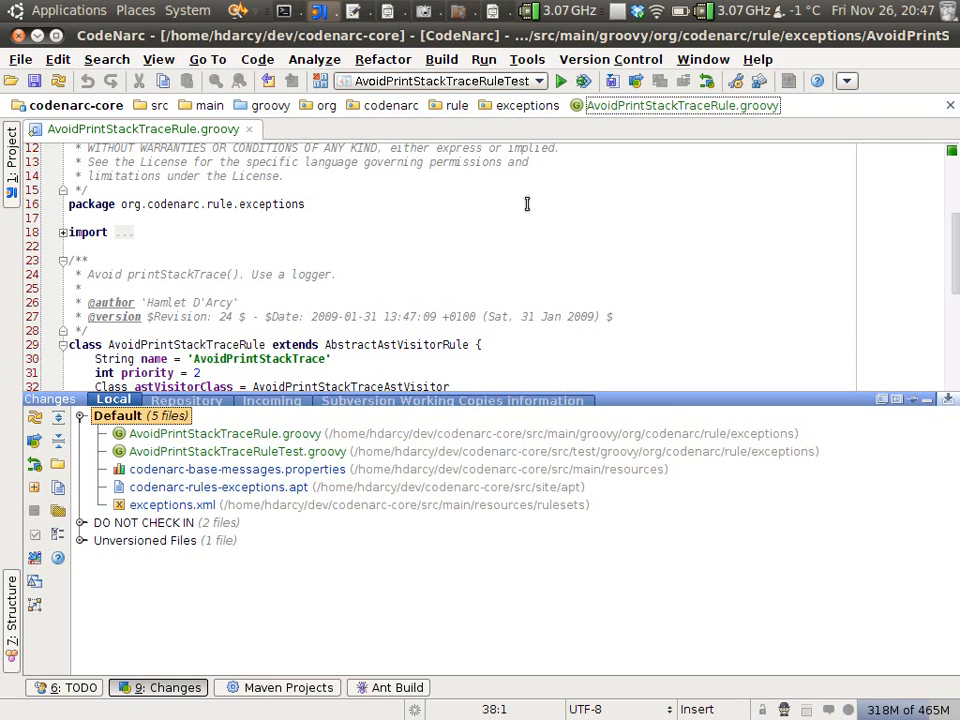
mouse_move(616, 26)
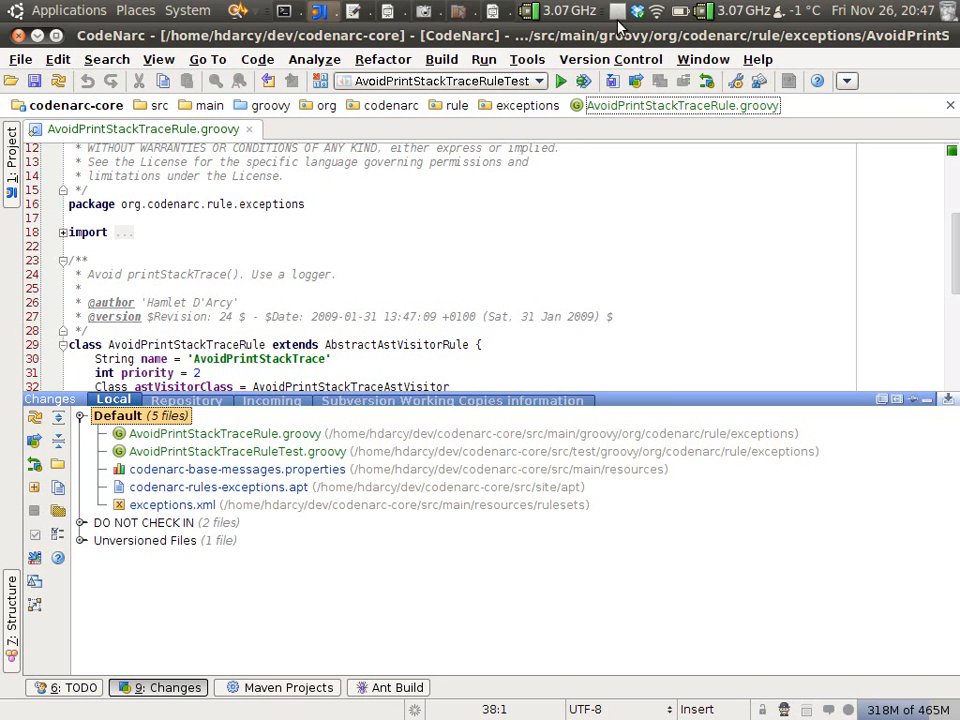